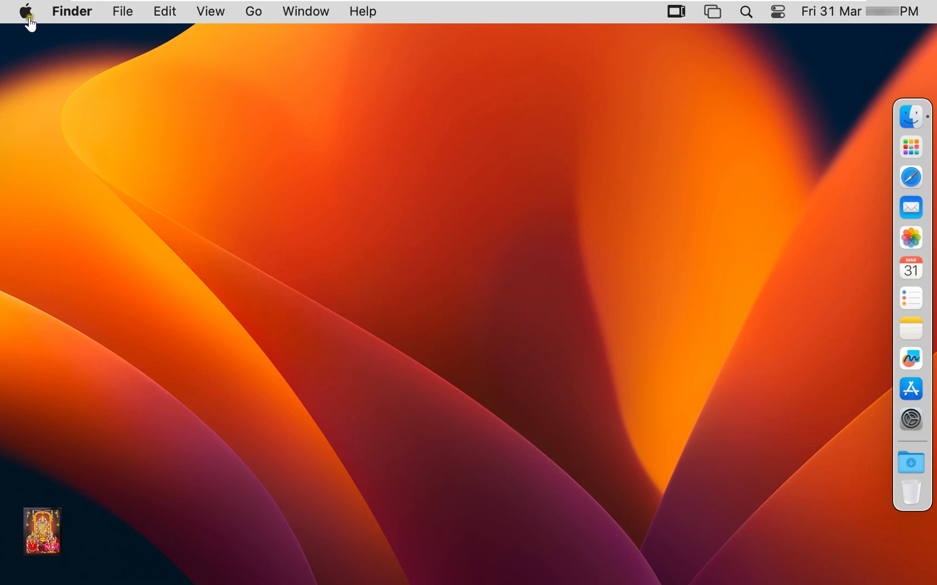
- Check the current macOS version in About This Mac, then dismiss the window
{"action": "left_click", "coordinate": [26, 11]}
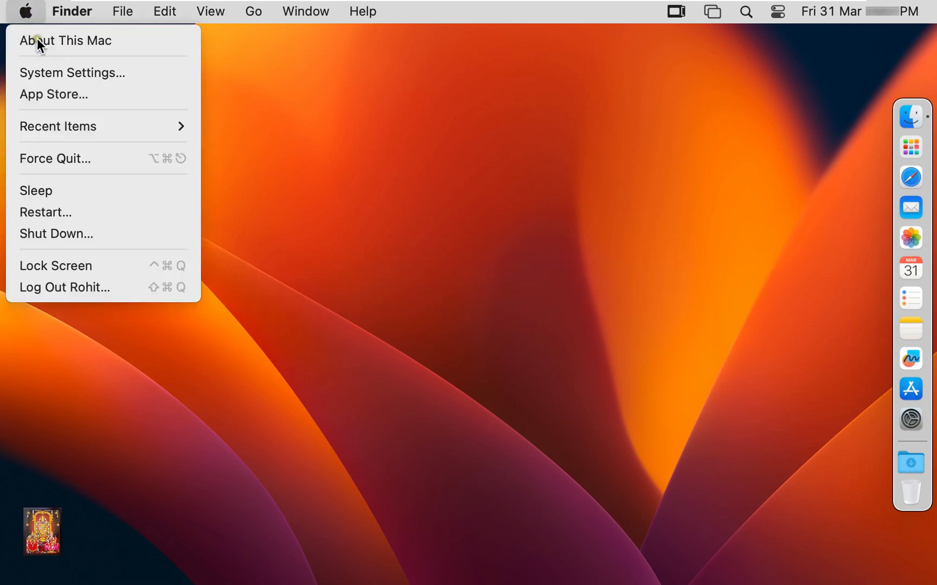
{"action": "left_click", "coordinate": [66, 40]}
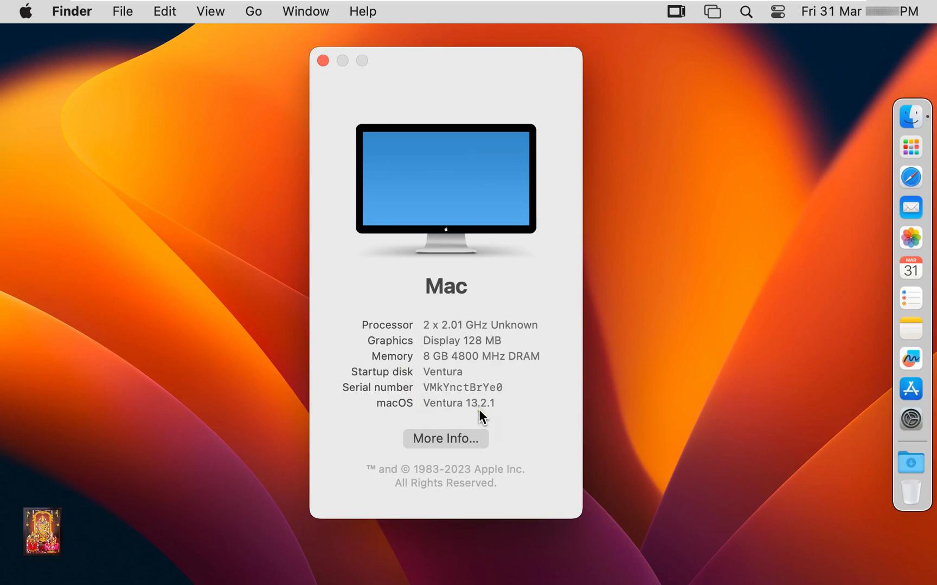
{"action": "mouse_move", "coordinate": [490, 418]}
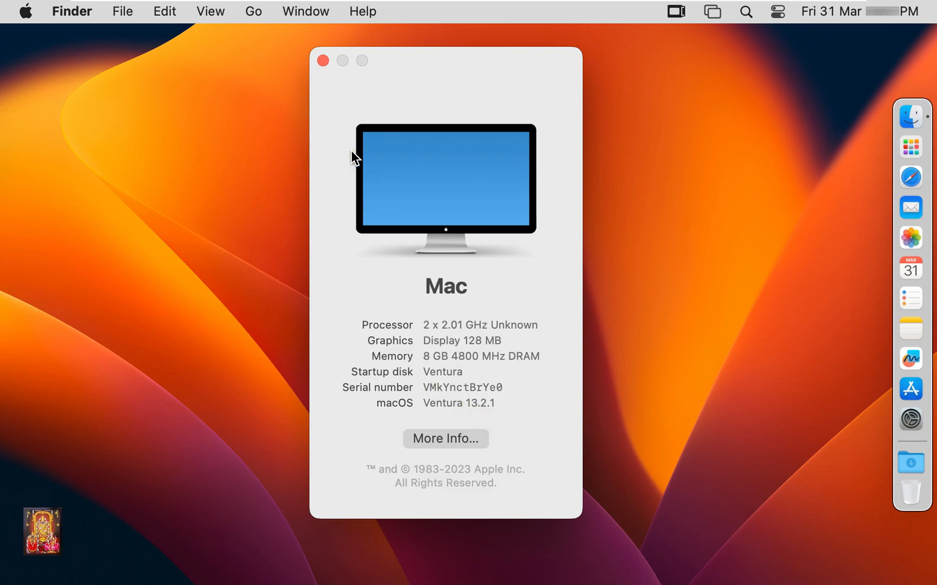
{"action": "mouse_move", "coordinate": [323, 60]}
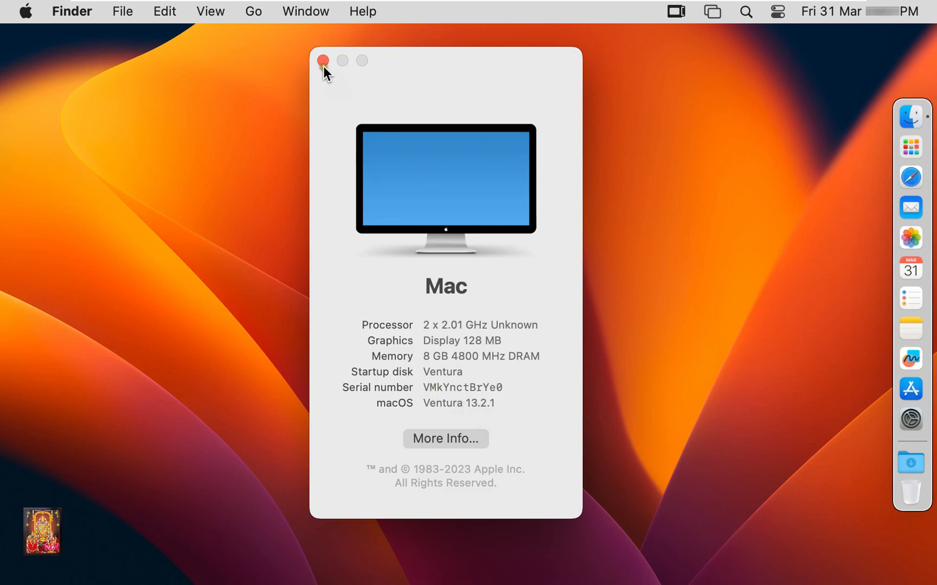
{"action": "left_click", "coordinate": [322, 61]}
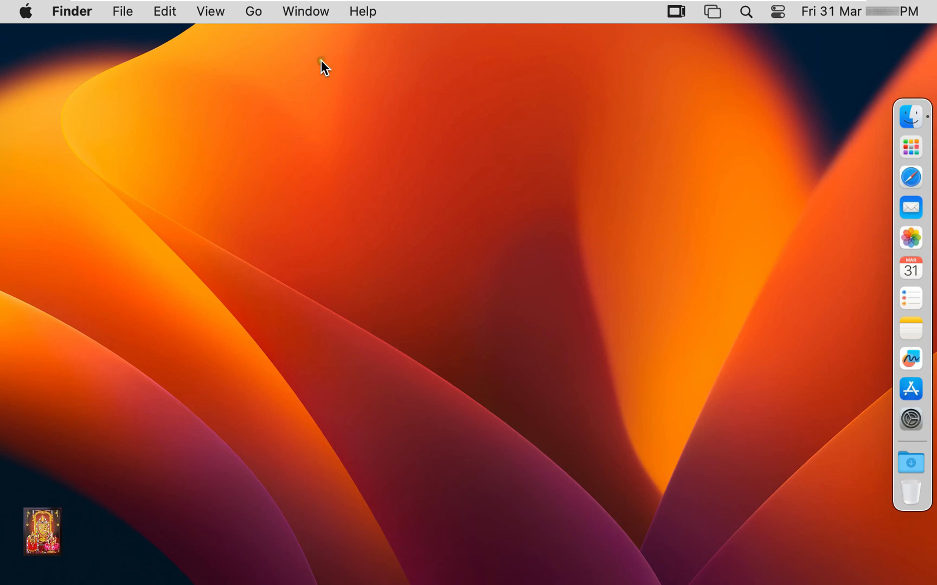
{"action": "mouse_move", "coordinate": [891, 181]}
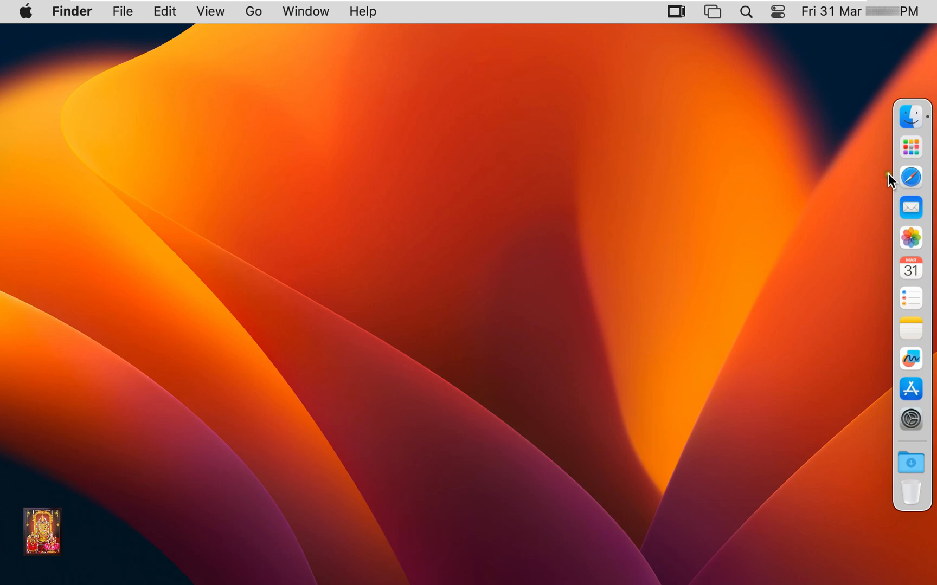
- Search Google in Safari for 'download macos 13.3 update package assistant' and pick the Mr. Macintosh result
{"action": "left_click", "coordinate": [911, 177]}
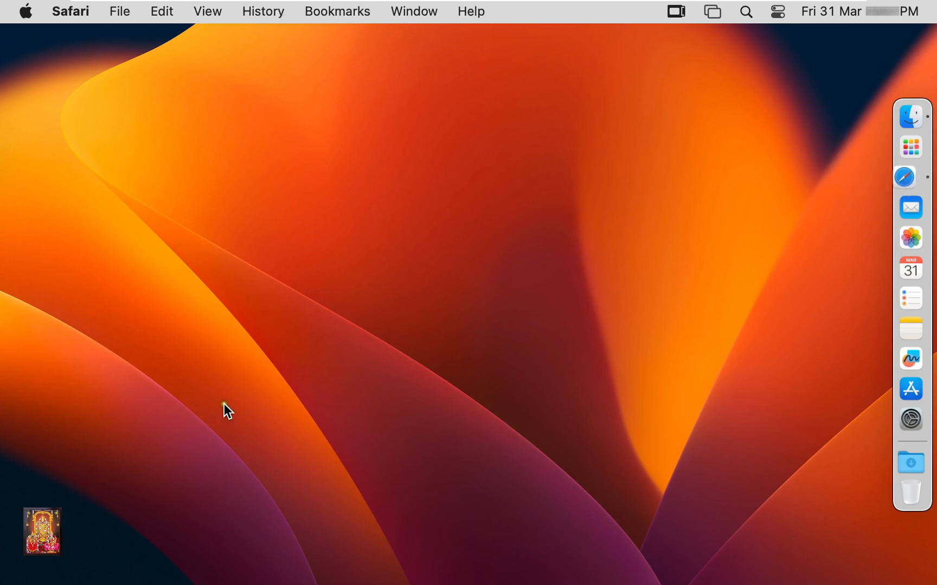
{"action": "left_click", "coordinate": [911, 177]}
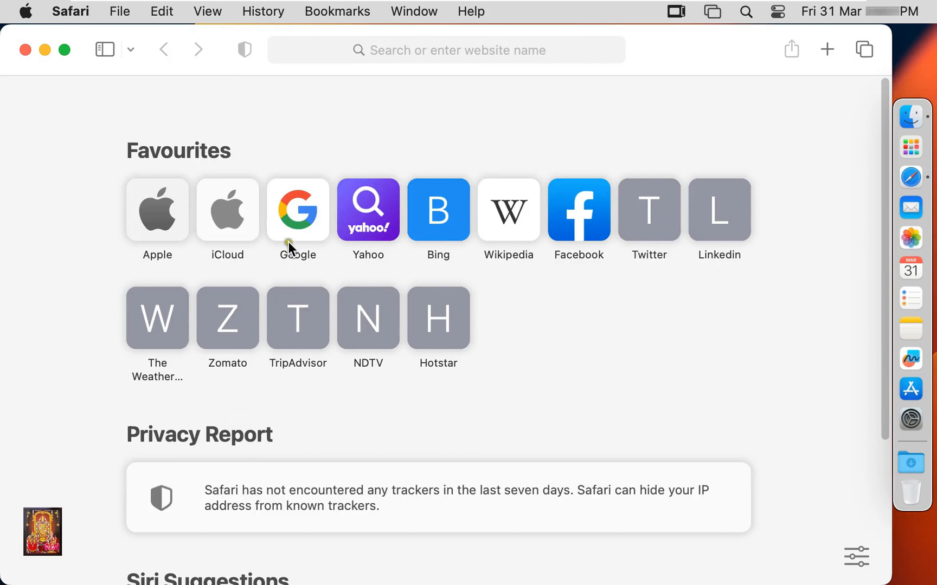
{"action": "left_click", "coordinate": [297, 209]}
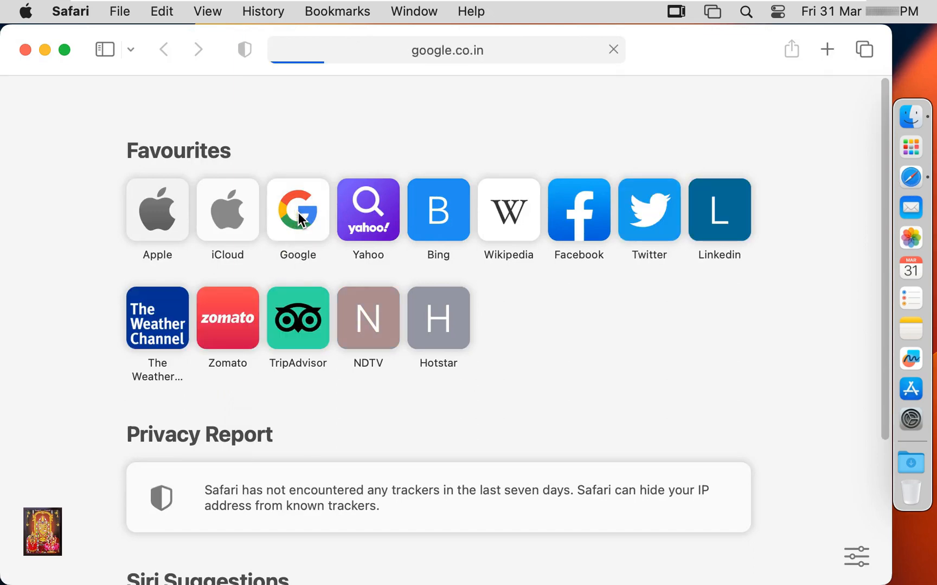
{"action": "left_click", "coordinate": [297, 209]}
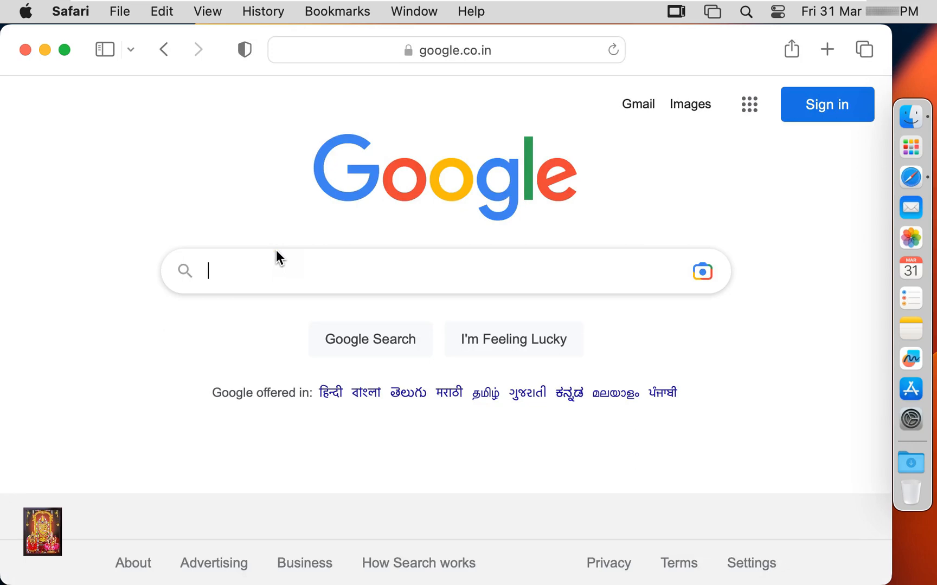
{"action": "type", "text": "download macOS"}
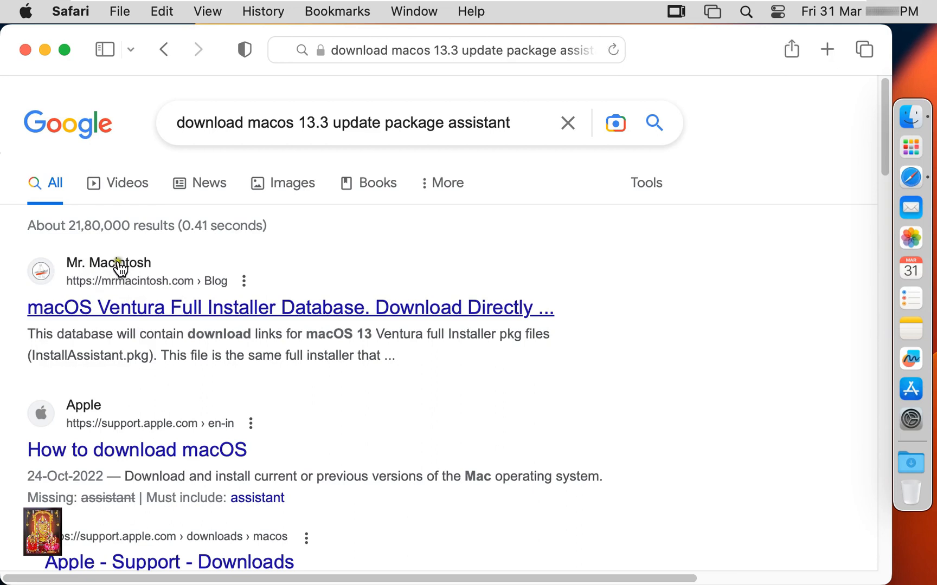
{"action": "left_click", "coordinate": [445, 50]}
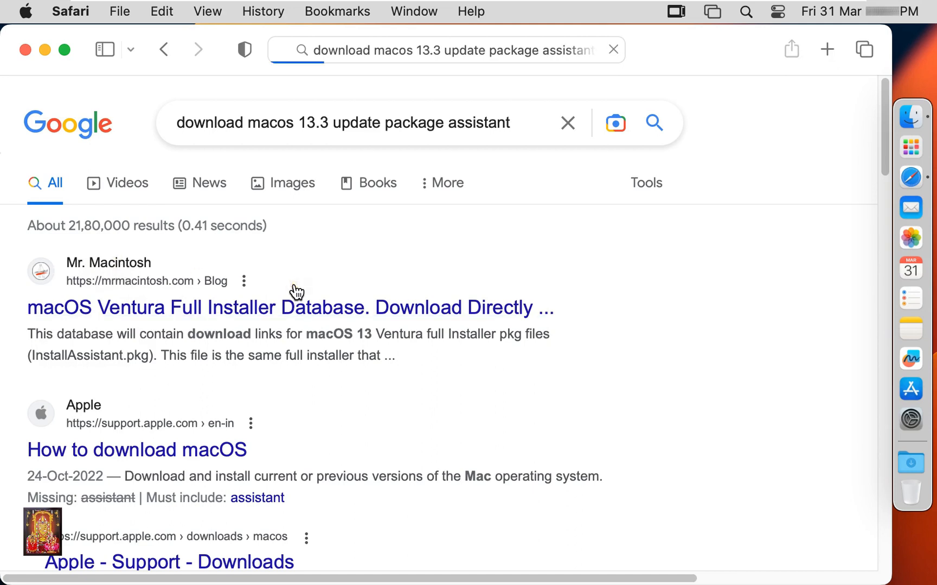
{"action": "left_click", "coordinate": [288, 308]}
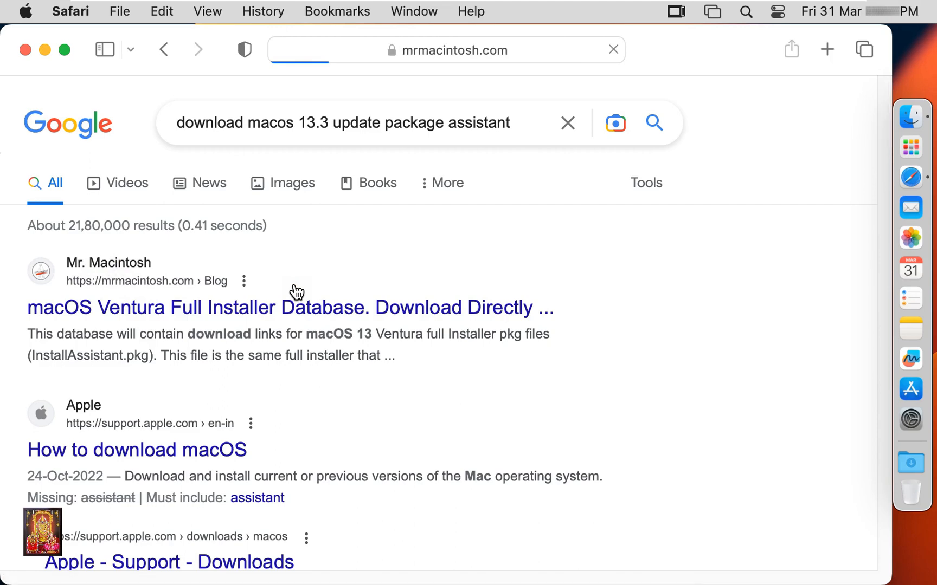
- Scroll the Mr. Macintosh page down to the macOS Ventura Full Installer table with the 13.3 InstallAssistant.pkg row
{"action": "left_click", "coordinate": [289, 307]}
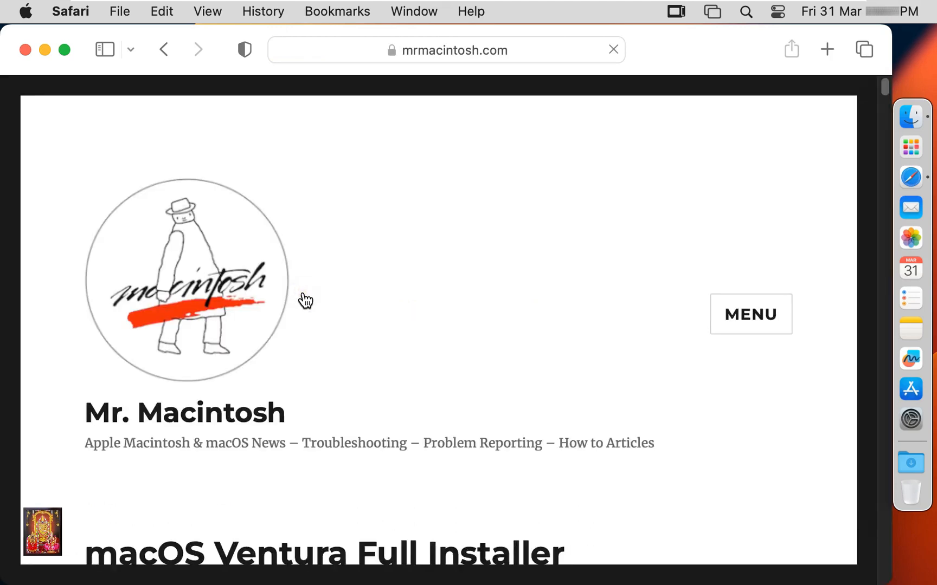
{"action": "scroll", "scroll_direction": "down", "scroll_amount": 3}
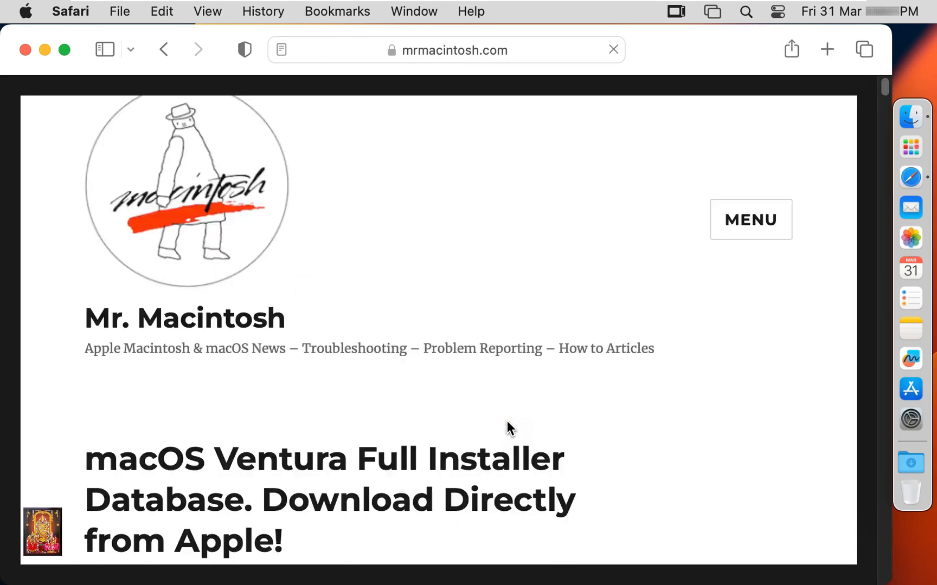
{"action": "scroll", "scroll_direction": "down", "scroll_amount": 3}
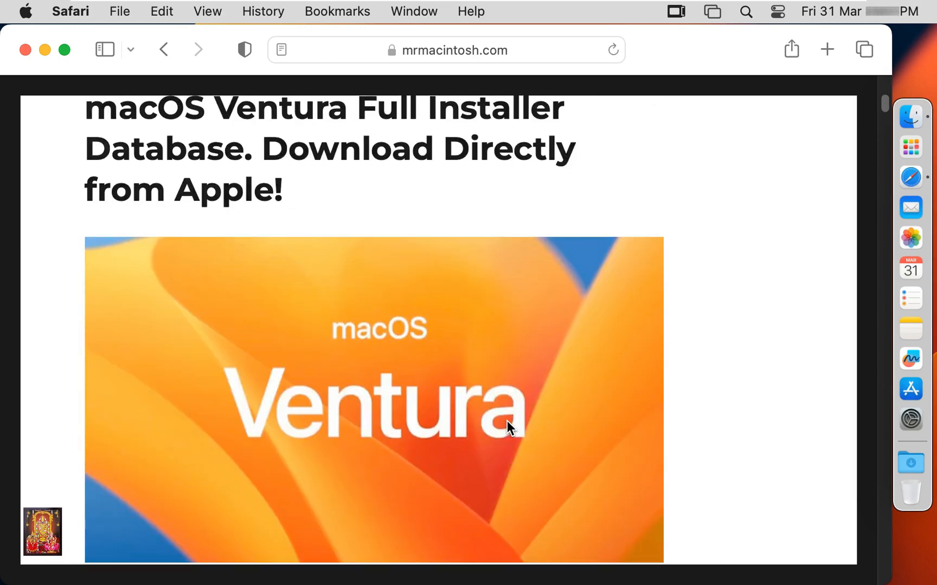
{"action": "scroll", "scroll_direction": "down", "scroll_amount": 3}
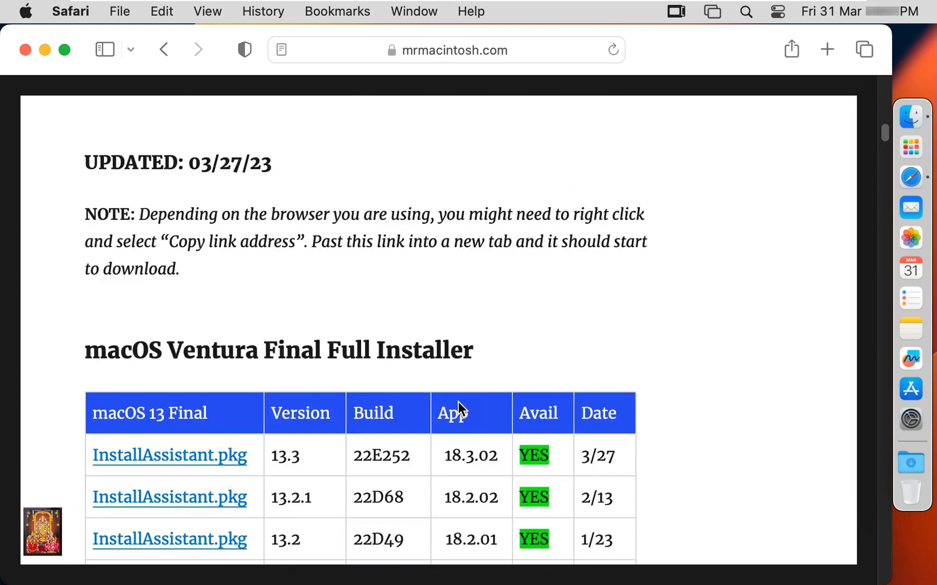
{"action": "scroll", "scroll_direction": "down", "scroll_amount": 3}
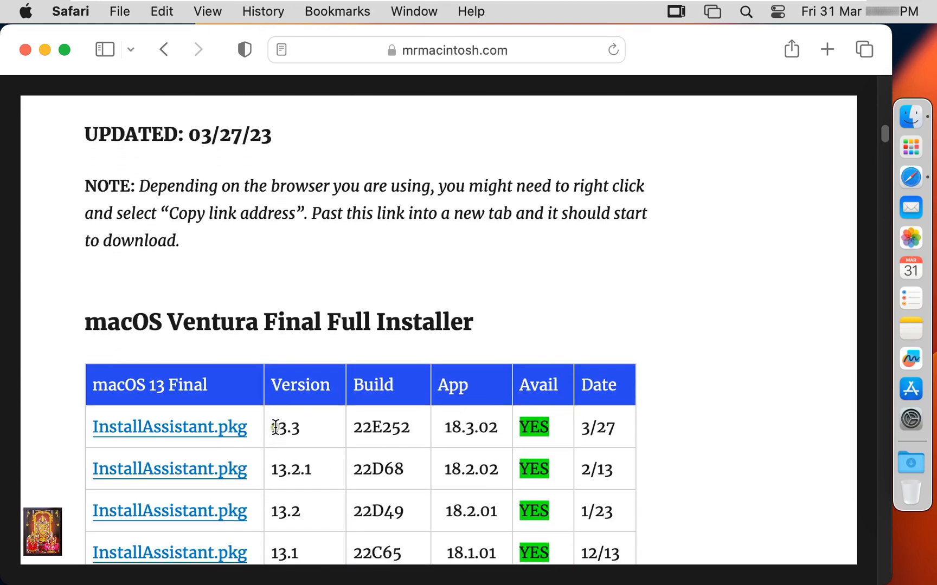
{"action": "scroll", "scroll_direction": "down", "scroll_amount": 3}
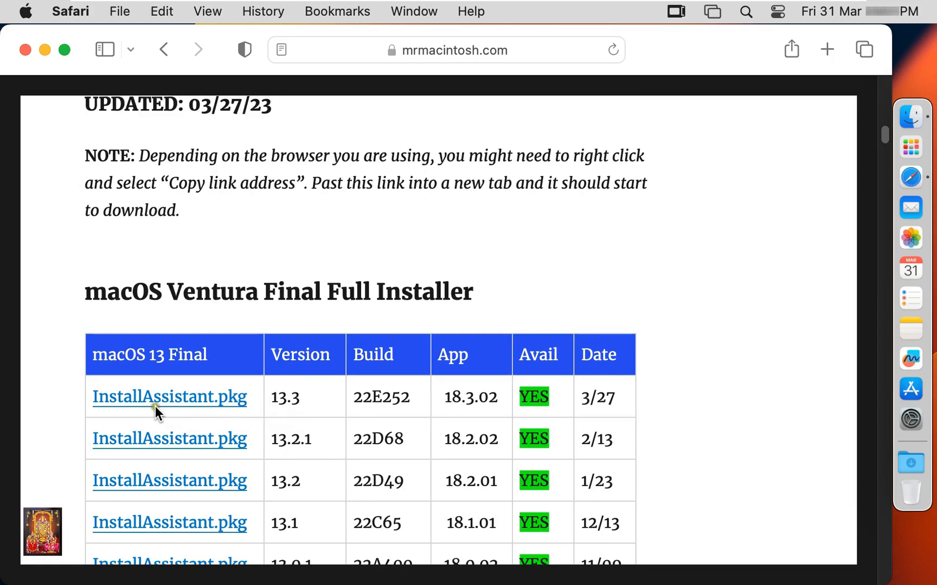
- Download the 13.3 InstallAssistant.pkg, allowing downloads from mrmacintosh.com, then close Safari's window
{"action": "left_click", "coordinate": [169, 396]}
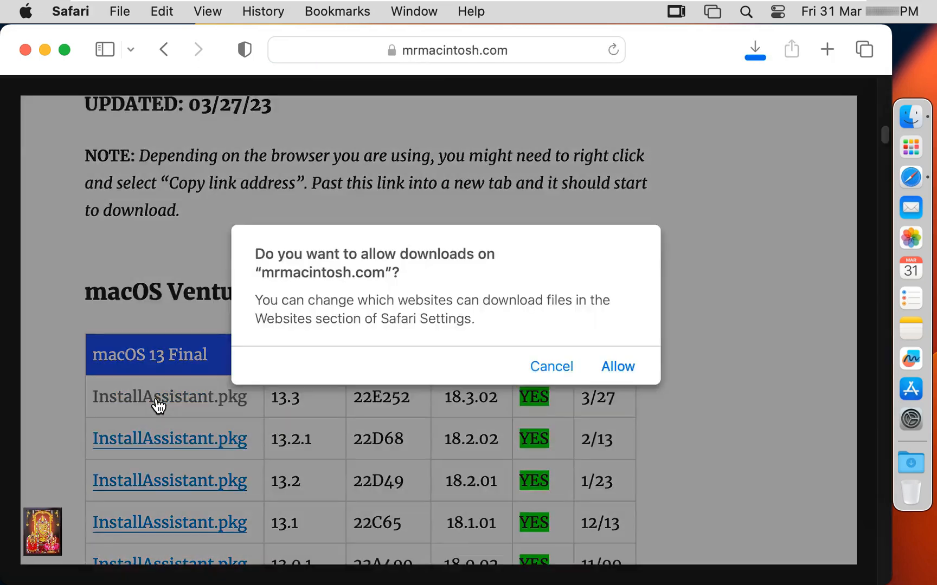
{"action": "left_click", "coordinate": [617, 366]}
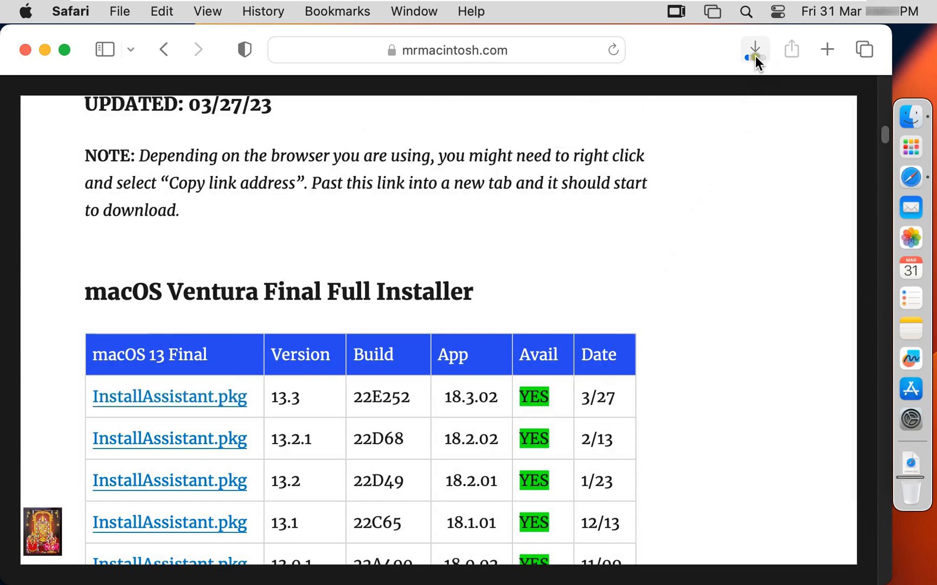
{"action": "left_click", "coordinate": [753, 50]}
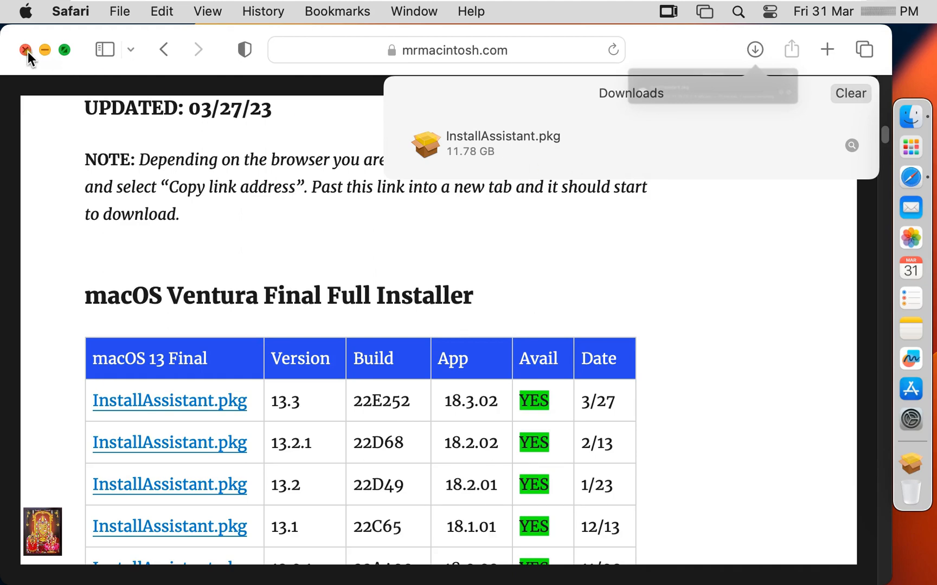
{"action": "left_click", "coordinate": [26, 50]}
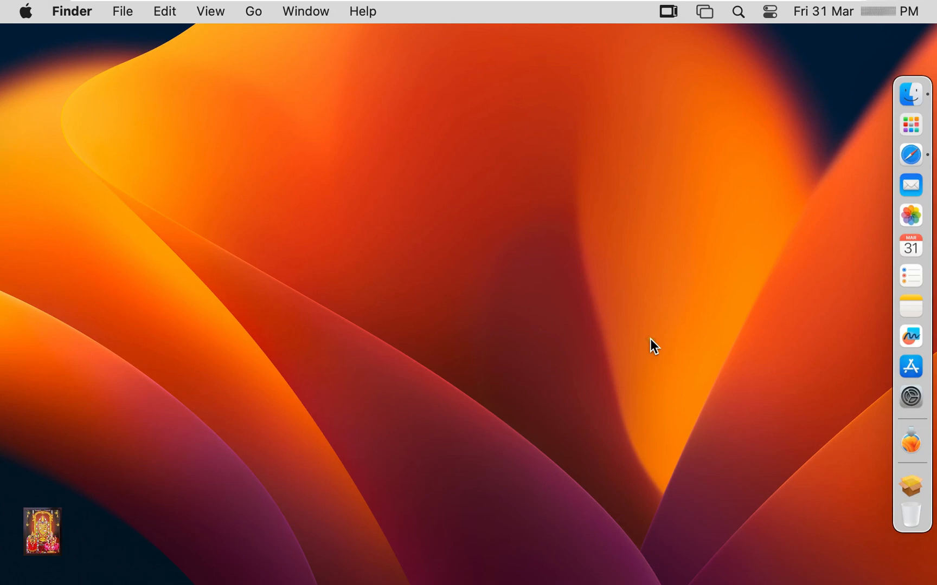
{"action": "mouse_move", "coordinate": [28, 36]}
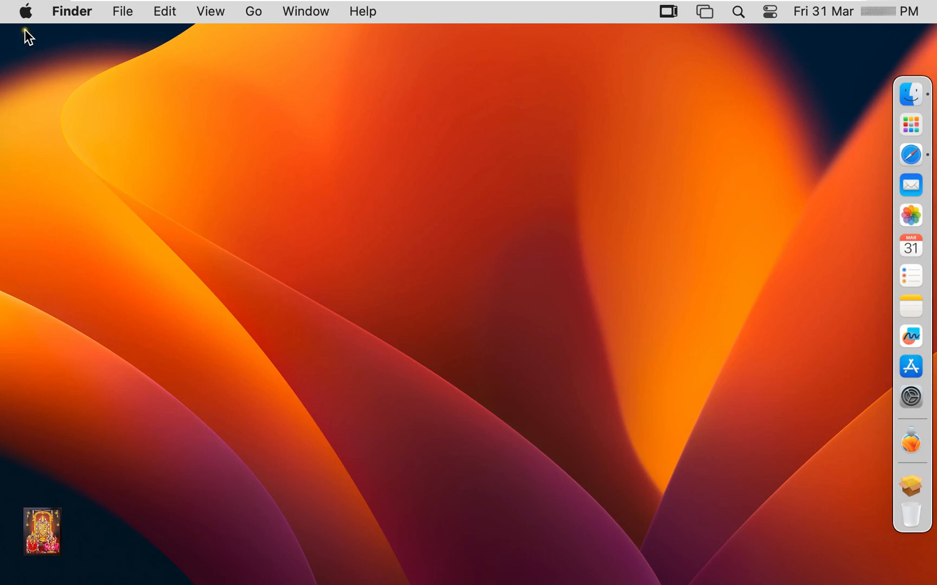
{"action": "left_click", "coordinate": [25, 11]}
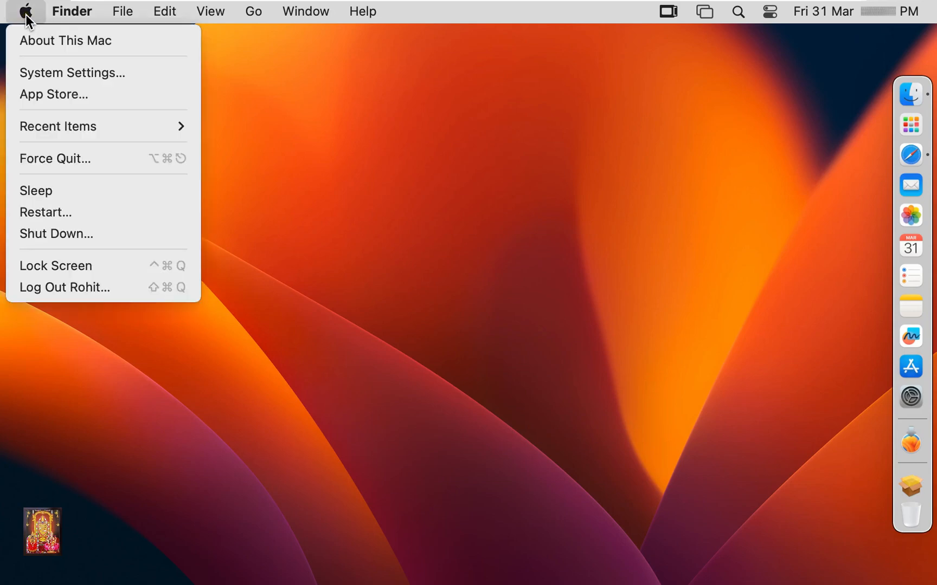
{"action": "mouse_move", "coordinate": [71, 73]}
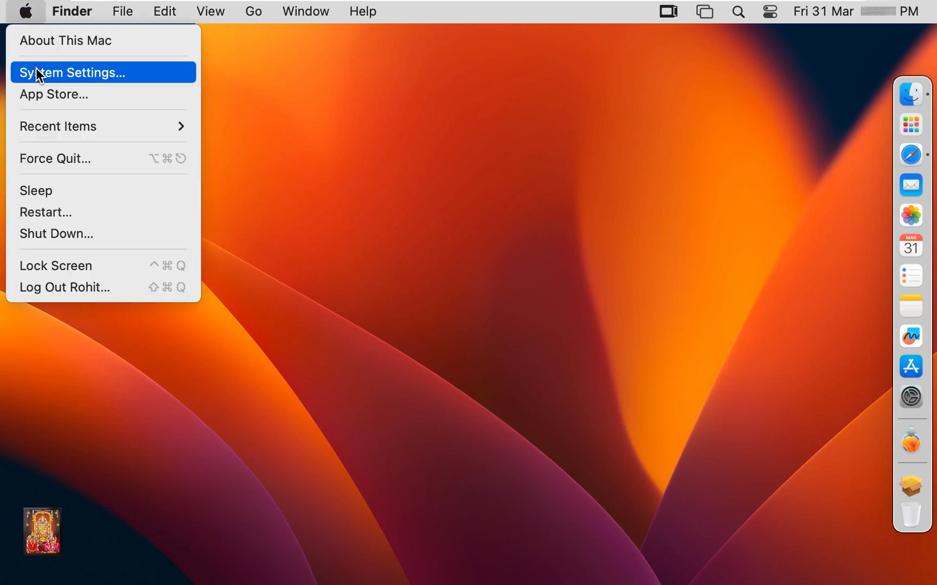
{"action": "left_click", "coordinate": [72, 73]}
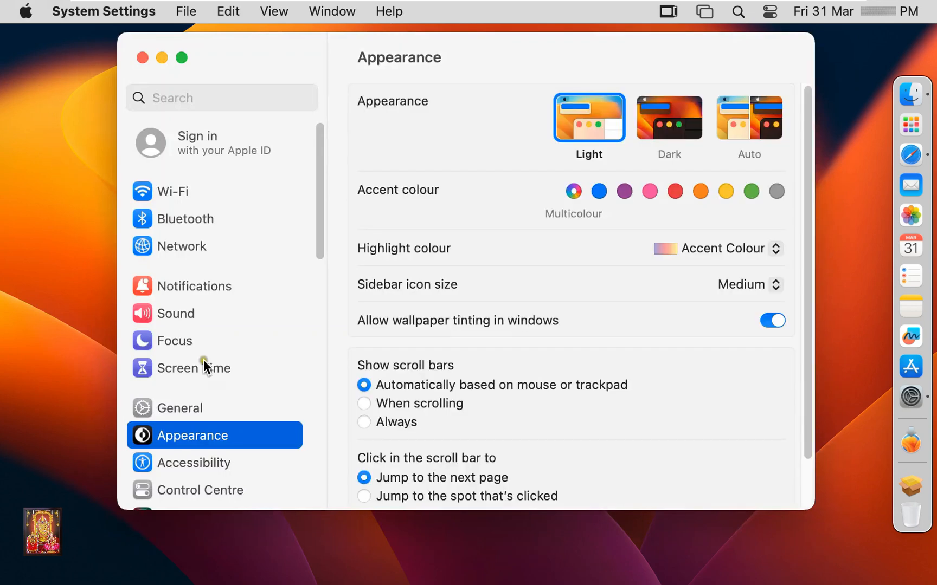
{"action": "scroll", "scroll_direction": "down", "scroll_amount": 3}
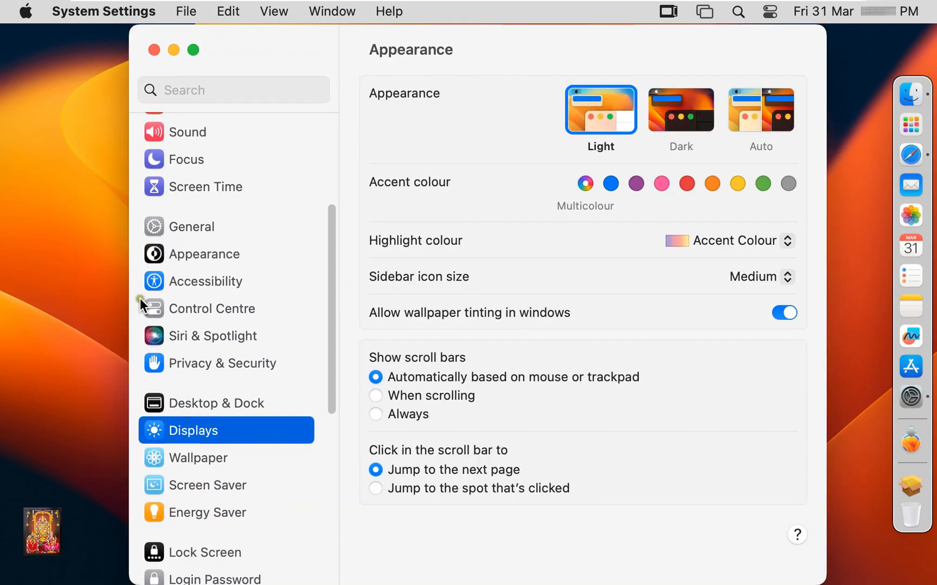
{"action": "left_click", "coordinate": [192, 431]}
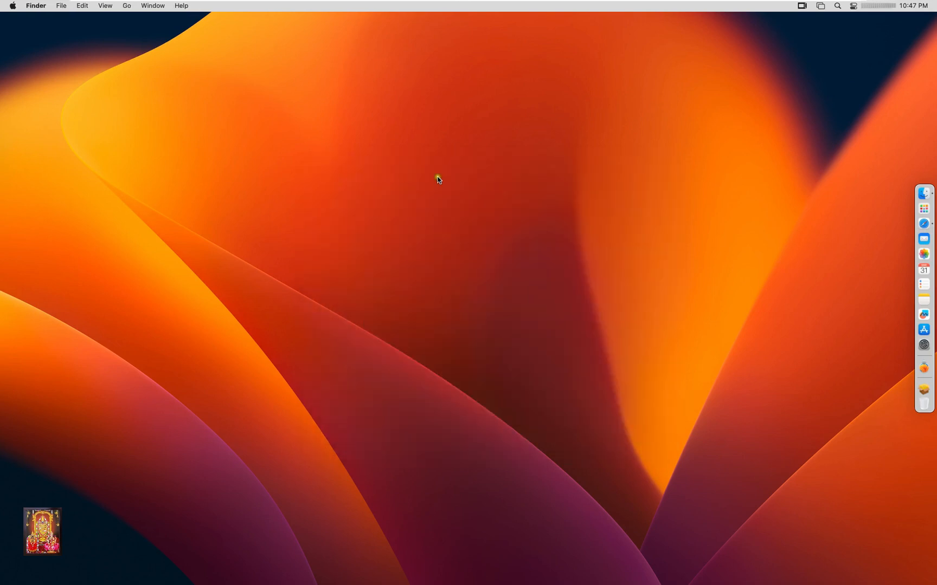
- Open InstallAssistant.pkg from the Downloads folder with Installer
{"action": "left_click", "coordinate": [923, 193]}
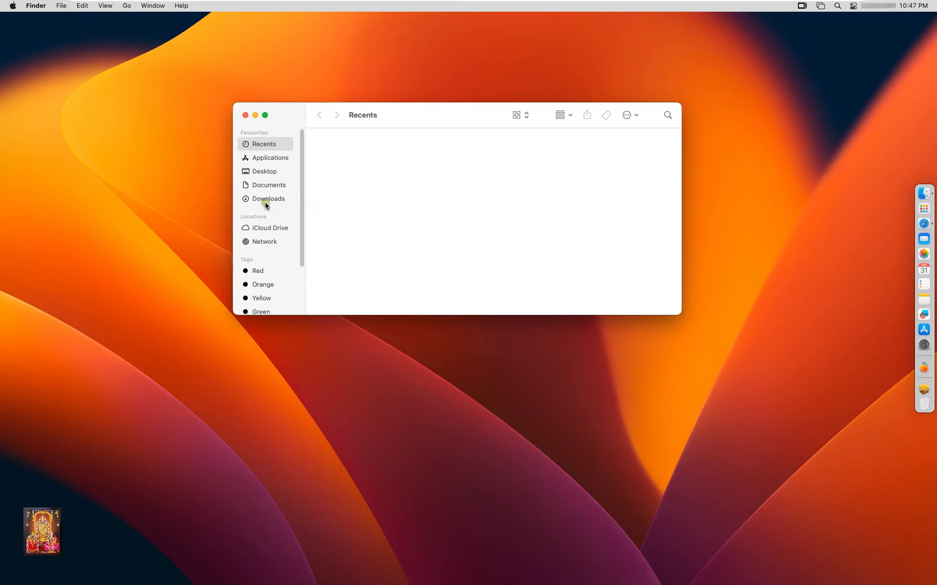
{"action": "left_click", "coordinate": [268, 198]}
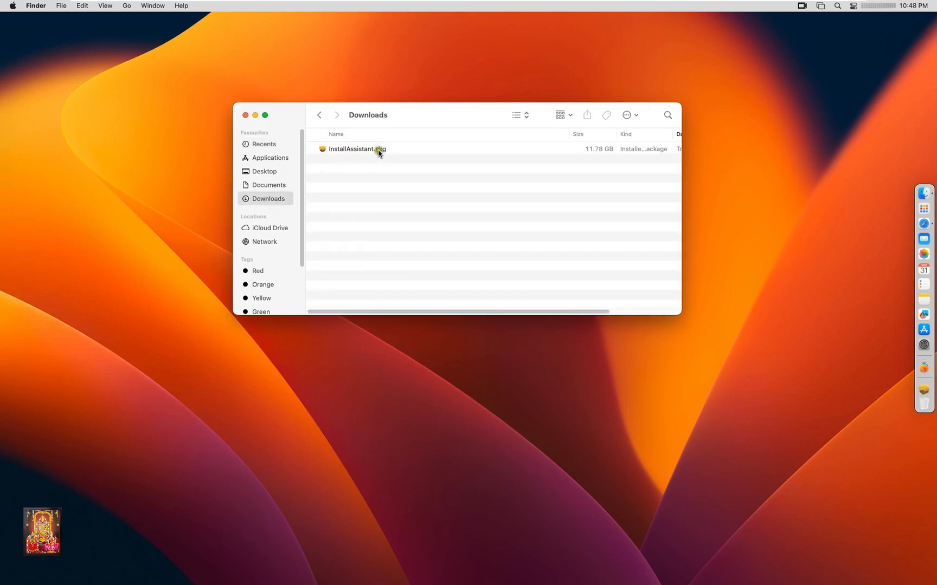
{"action": "right_click", "coordinate": [358, 149]}
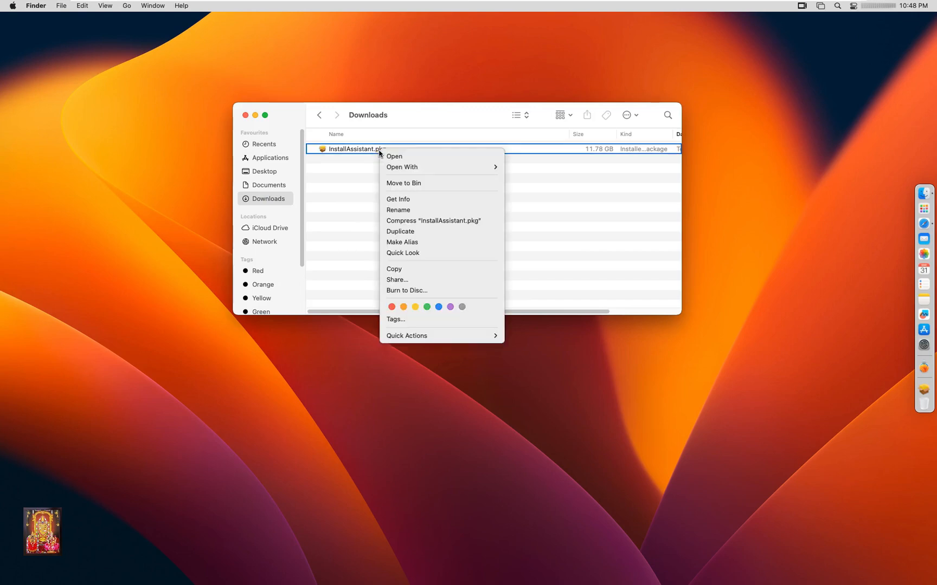
{"action": "mouse_move", "coordinate": [402, 167]}
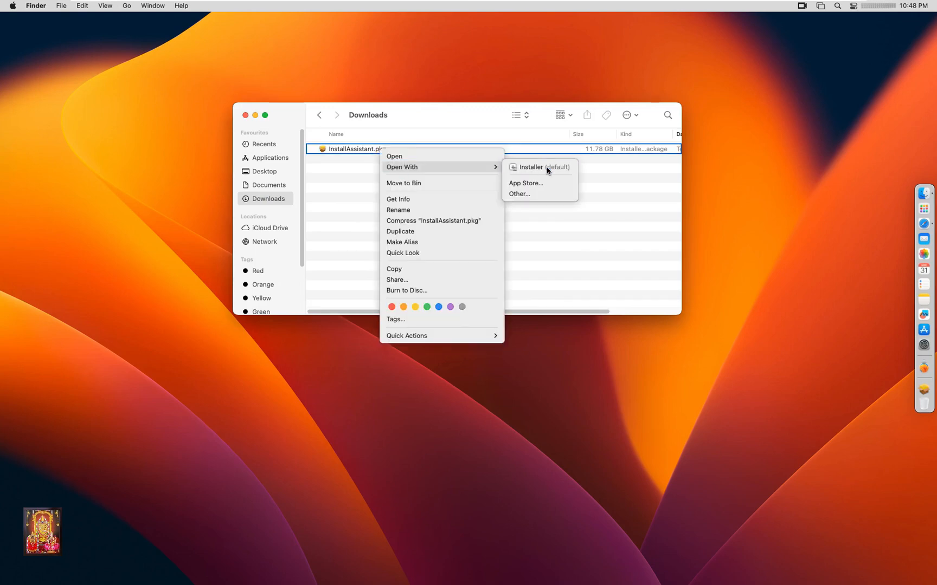
{"action": "left_click", "coordinate": [533, 167]}
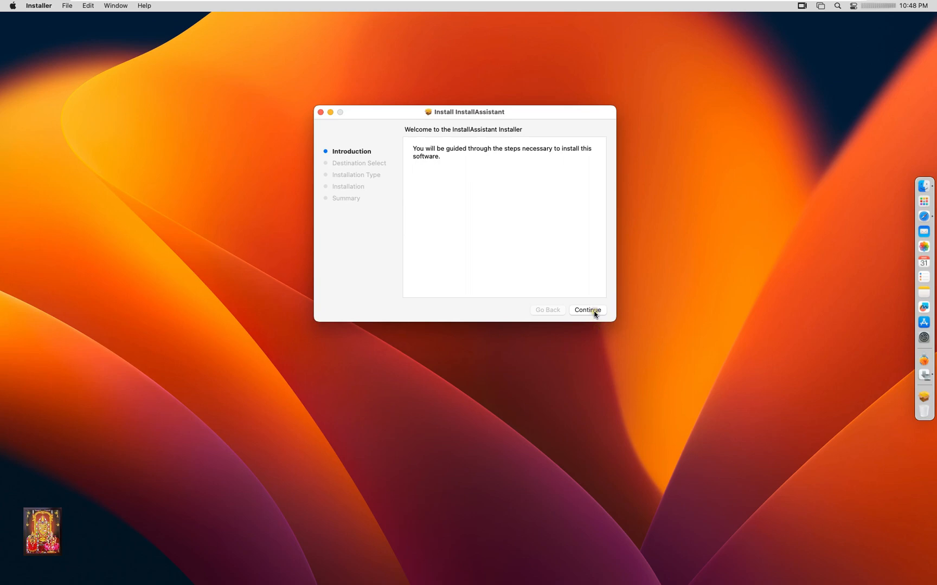
- Install the InstallAssistant package on the Ventura disk with the admin password and close Installer when done
{"action": "left_click", "coordinate": [586, 310]}
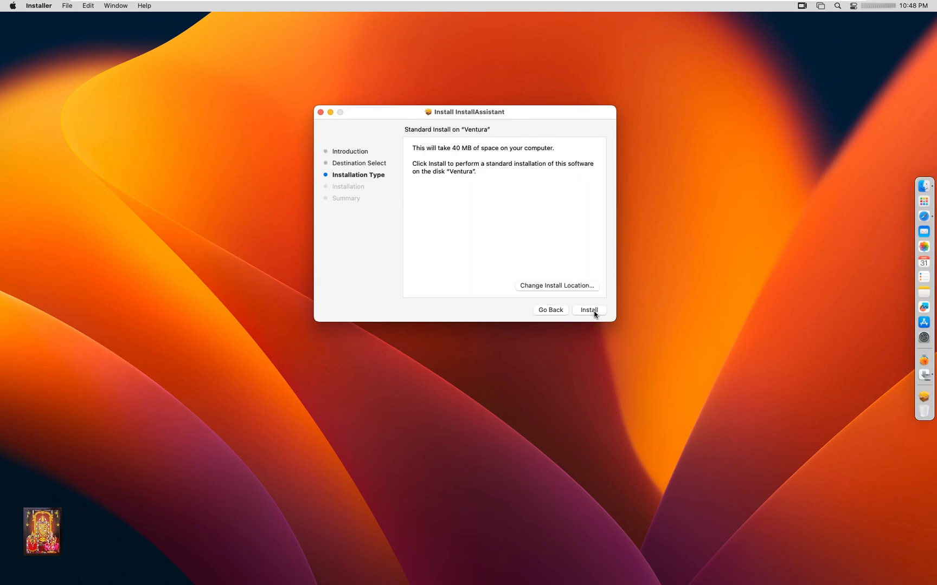
{"action": "left_click", "coordinate": [587, 310]}
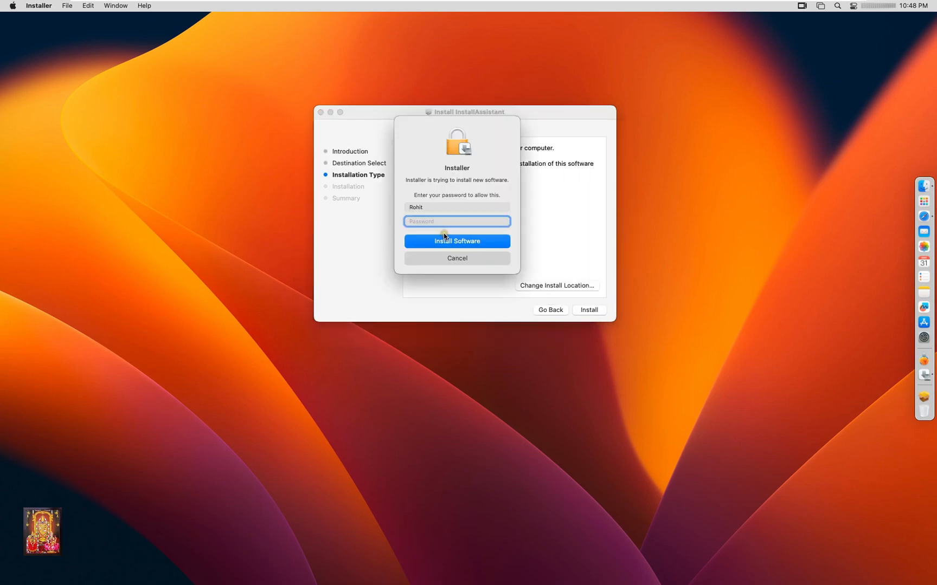
{"action": "type", "text": "password"}
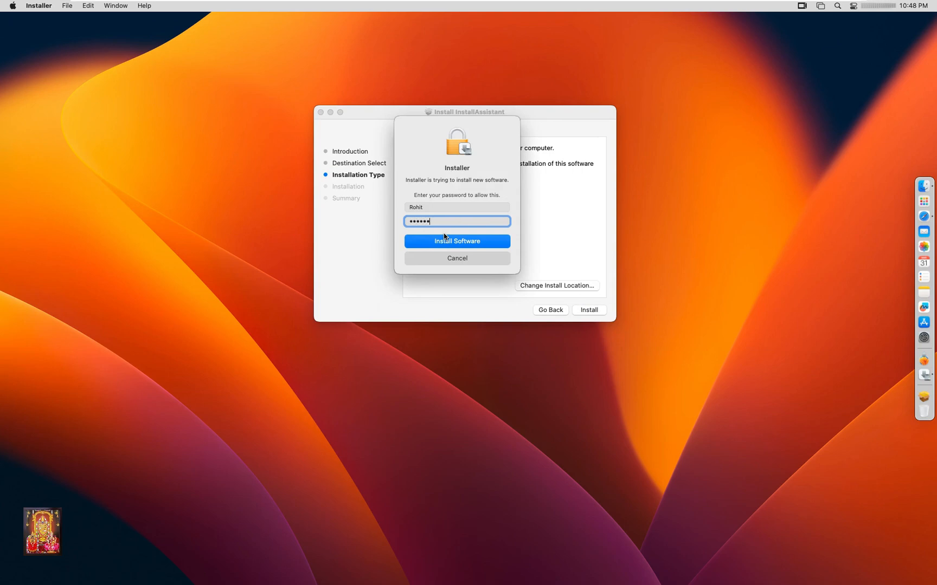
{"action": "left_click", "coordinate": [457, 241]}
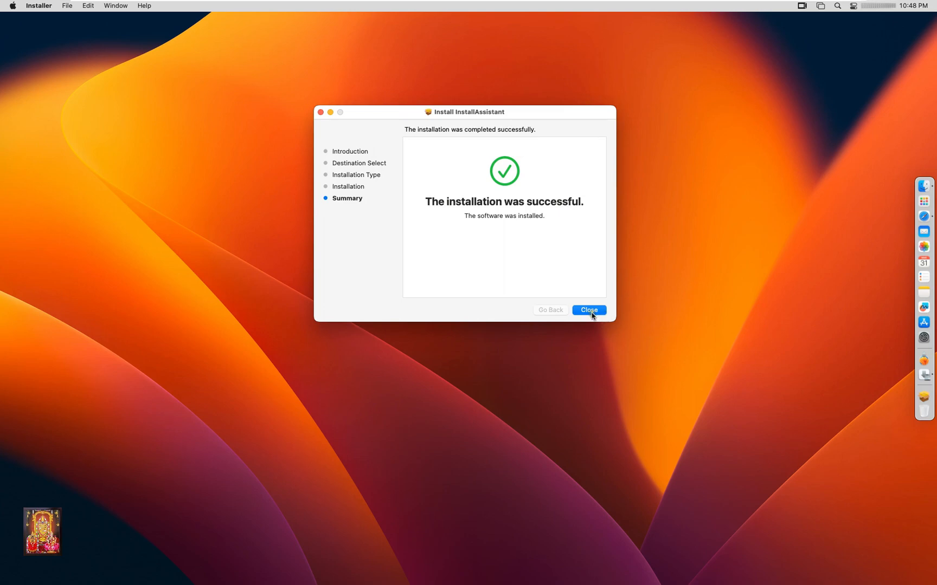
{"action": "left_click", "coordinate": [589, 310]}
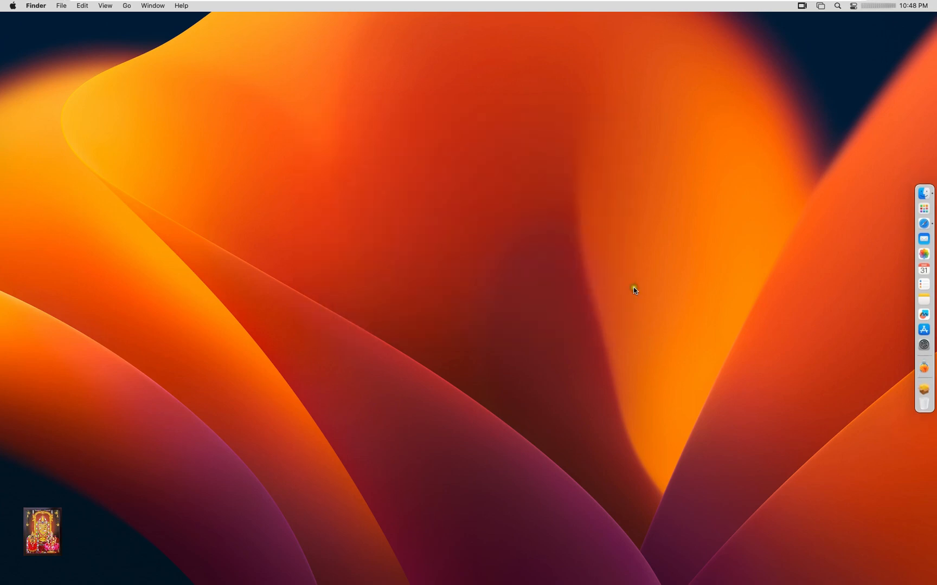
{"action": "mouse_move", "coordinate": [924, 208]}
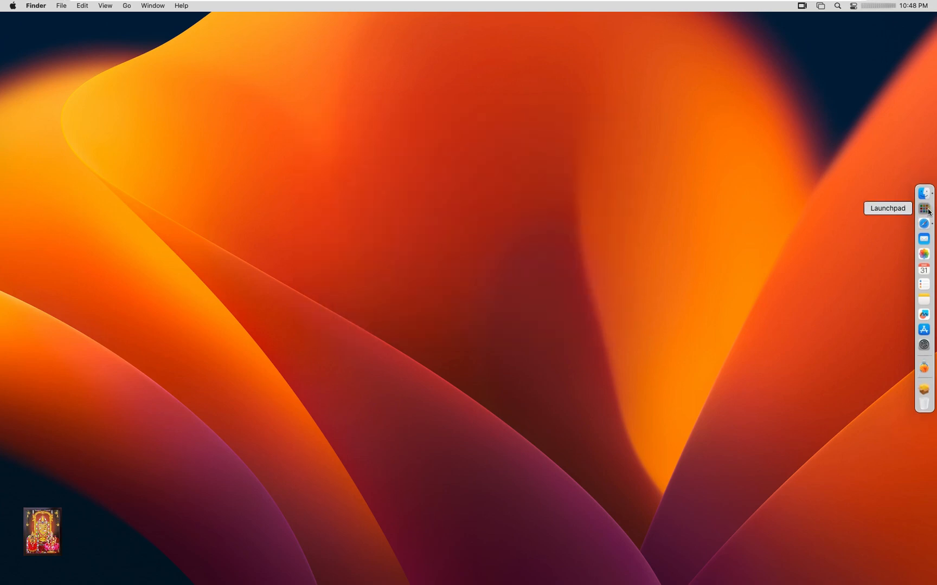
- Launch Install macOS Ventura from Launchpad
{"action": "left_click", "coordinate": [922, 208]}
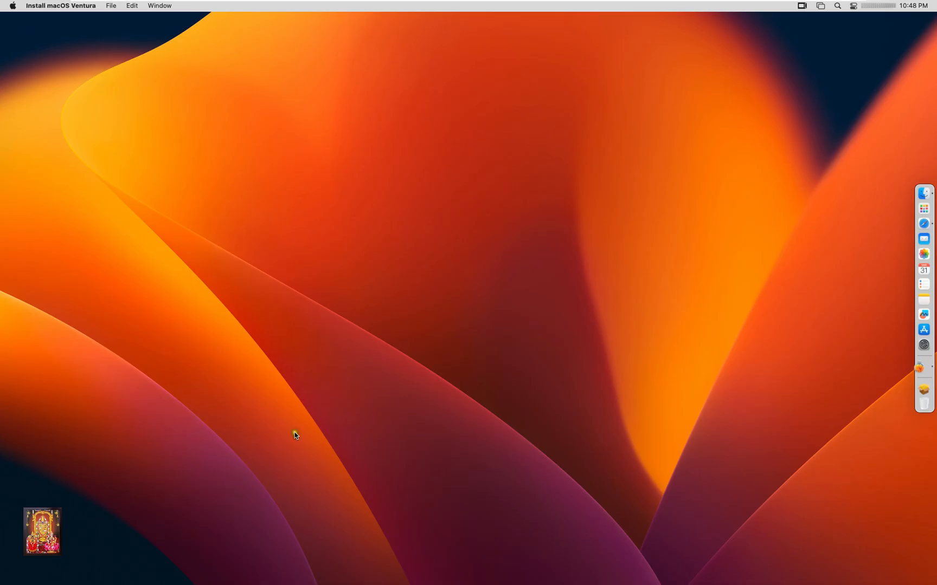
{"action": "mouse_move", "coordinate": [411, 356]}
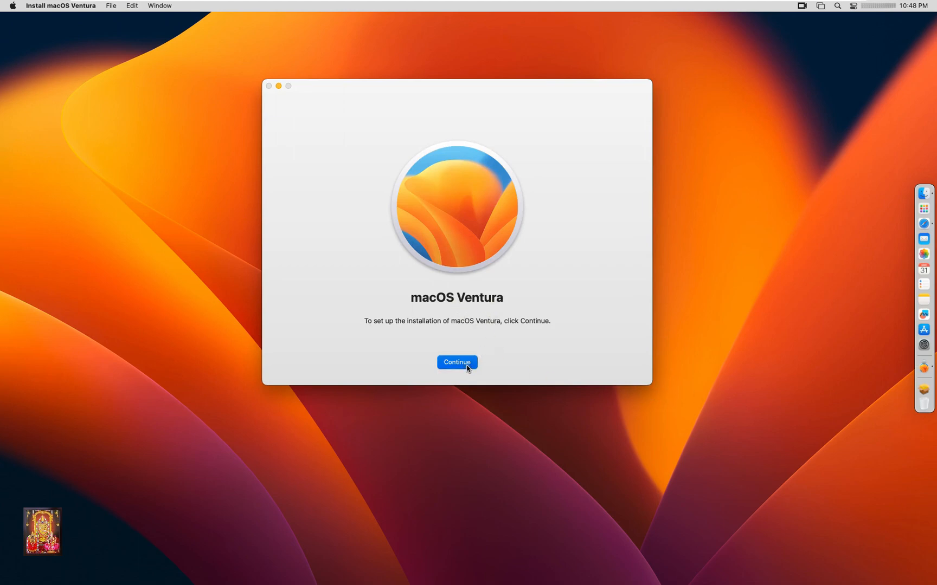
- Agree to the licence, choose the Ventura disk and unlock the install with the administrator password
{"action": "left_click", "coordinate": [456, 362]}
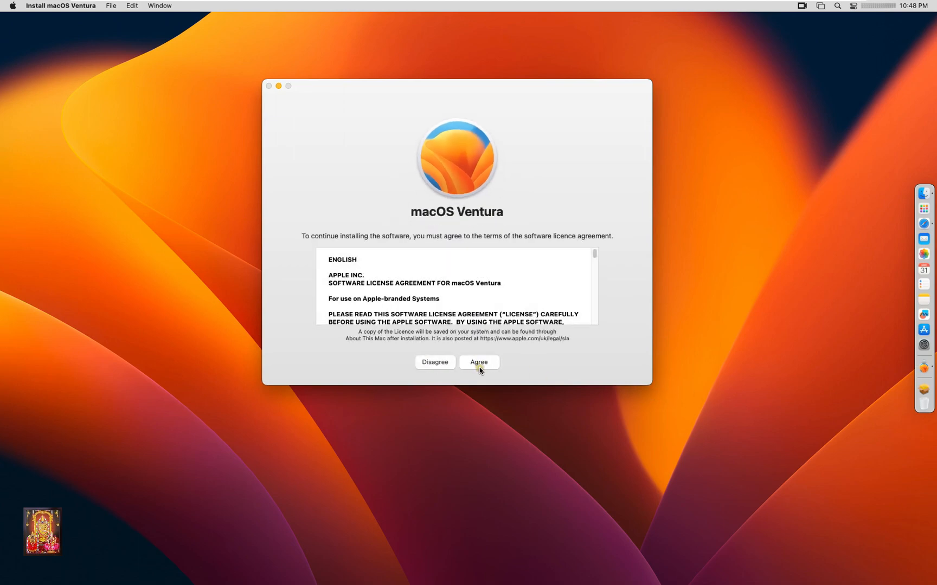
{"action": "left_click", "coordinate": [478, 362]}
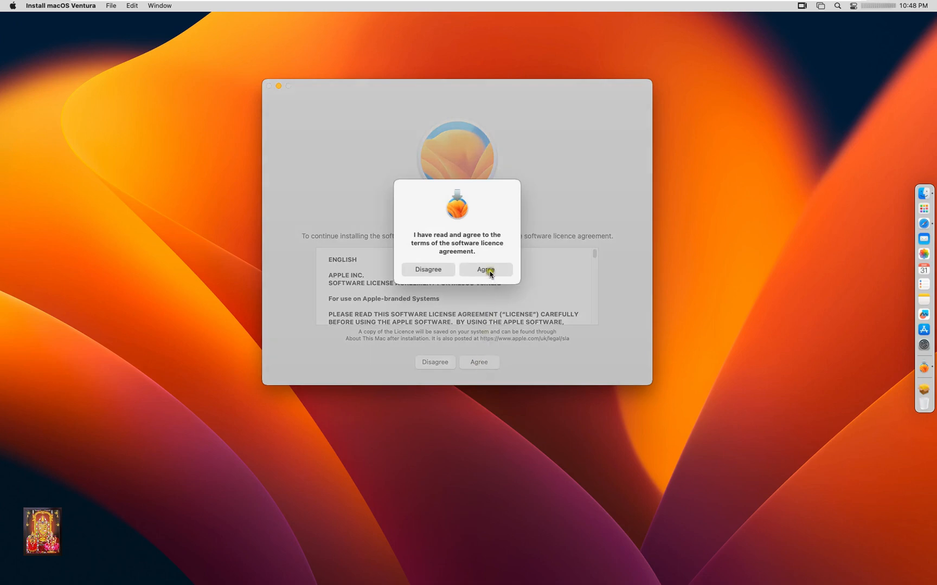
{"action": "left_click", "coordinate": [485, 269]}
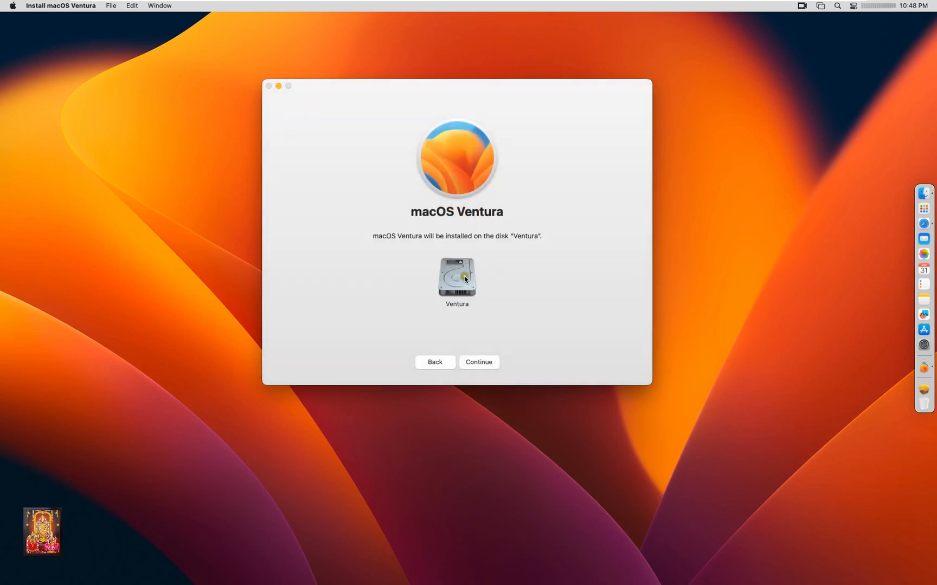
{"action": "mouse_move", "coordinate": [469, 305]}
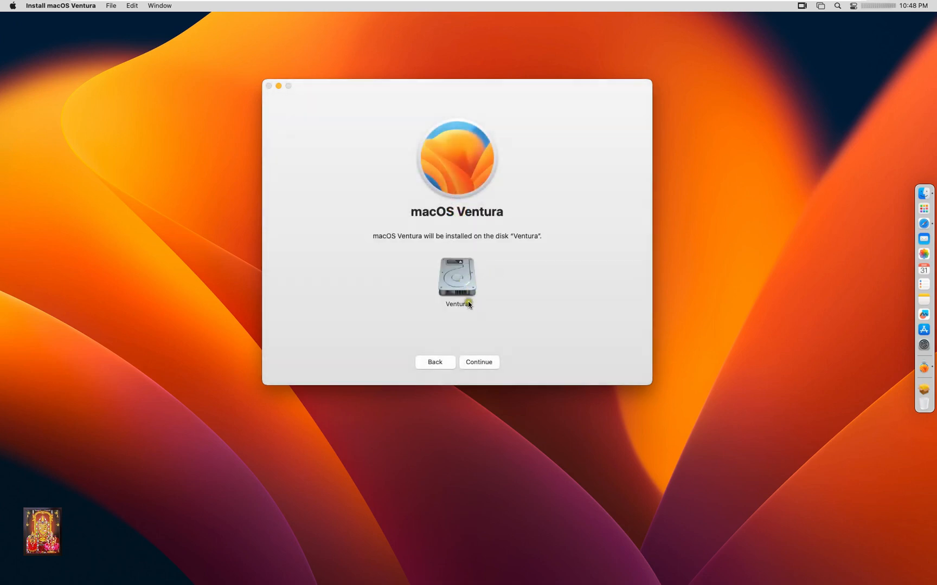
{"action": "left_click", "coordinate": [478, 363]}
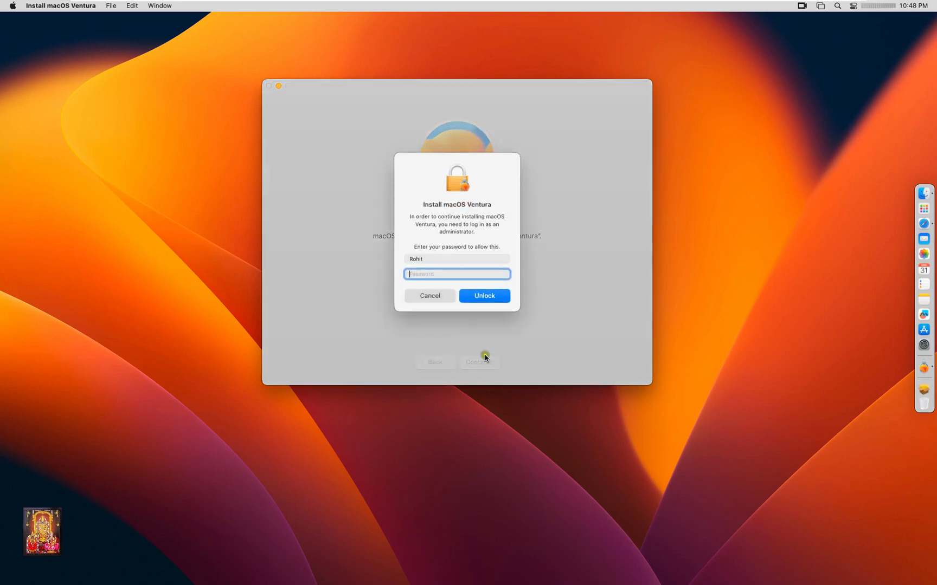
{"action": "type", "text": "•••"}
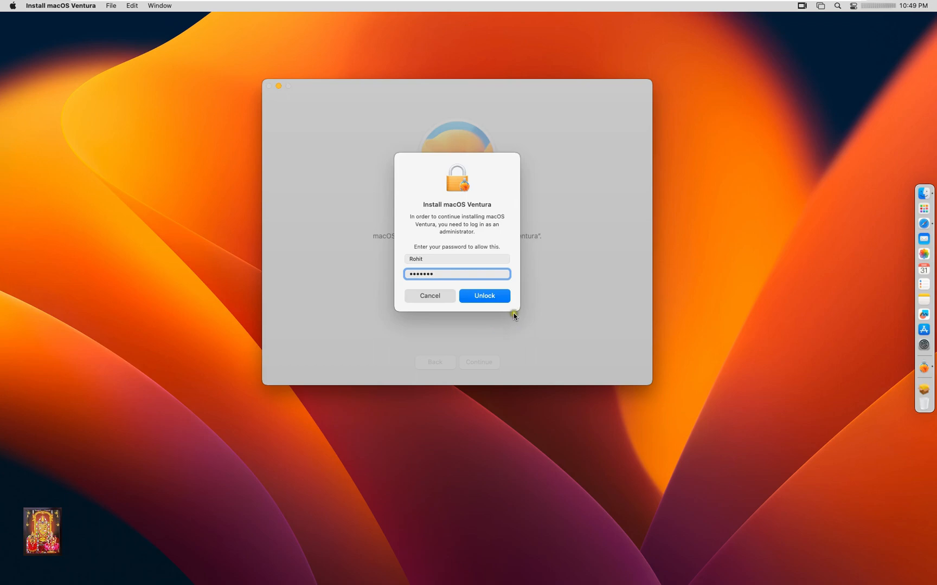
{"action": "left_click", "coordinate": [484, 296]}
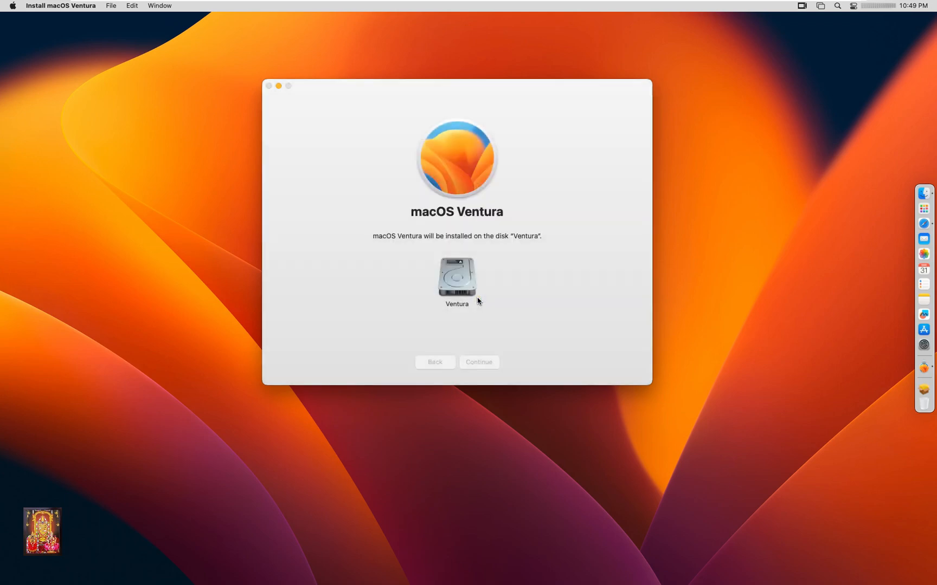
- Let the Ventura installation run and restart, then log back in with the account password
{"action": "left_click", "coordinate": [478, 362]}
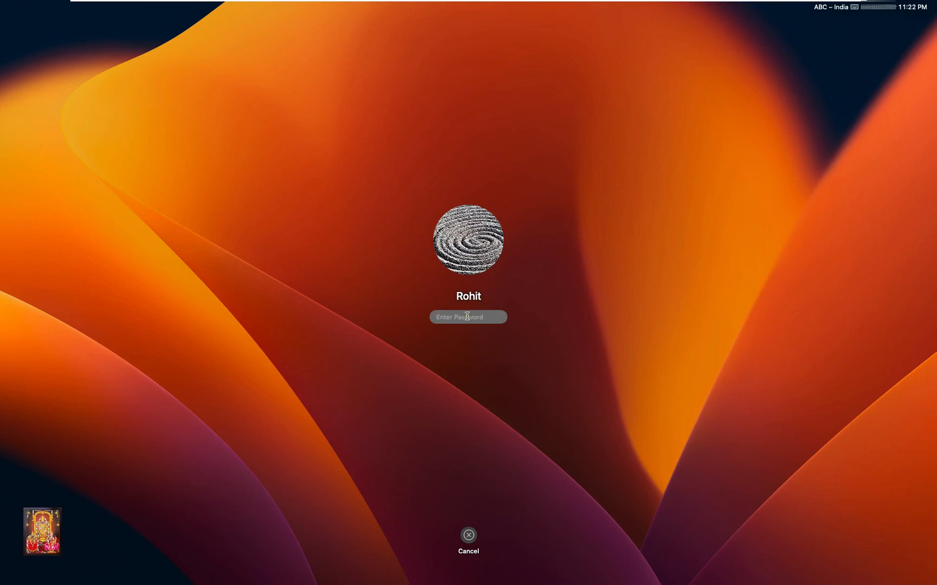
{"action": "type", "text": "password"}
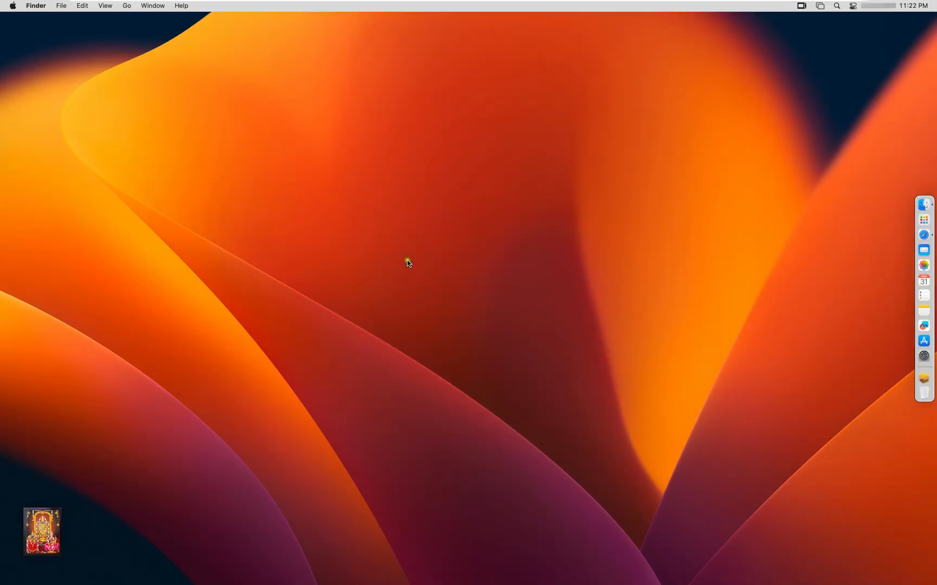
- Switch the display to the 960 × 600 (HiDPI) scaled resolution in System Settings' Displays pane
{"action": "left_click", "coordinate": [12, 5]}
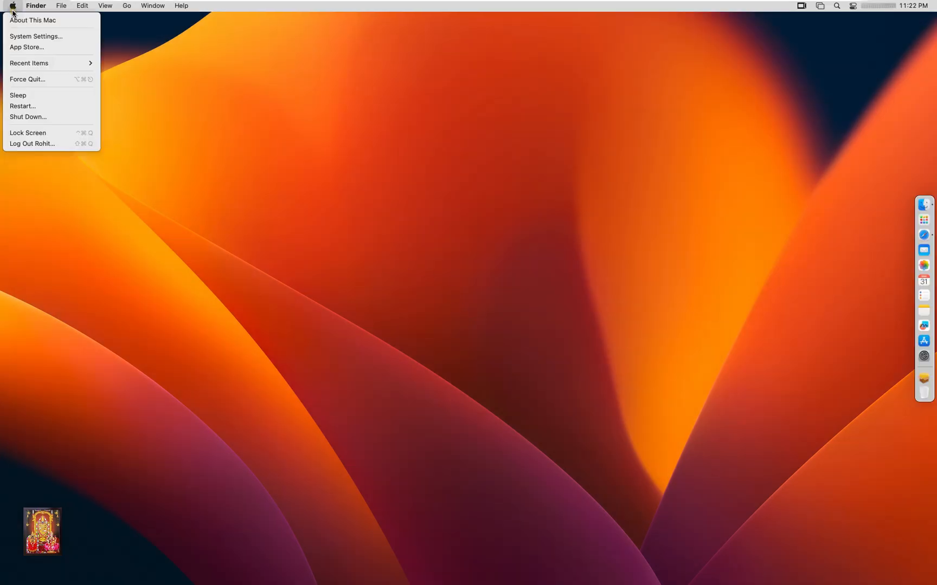
{"action": "left_click", "coordinate": [36, 36]}
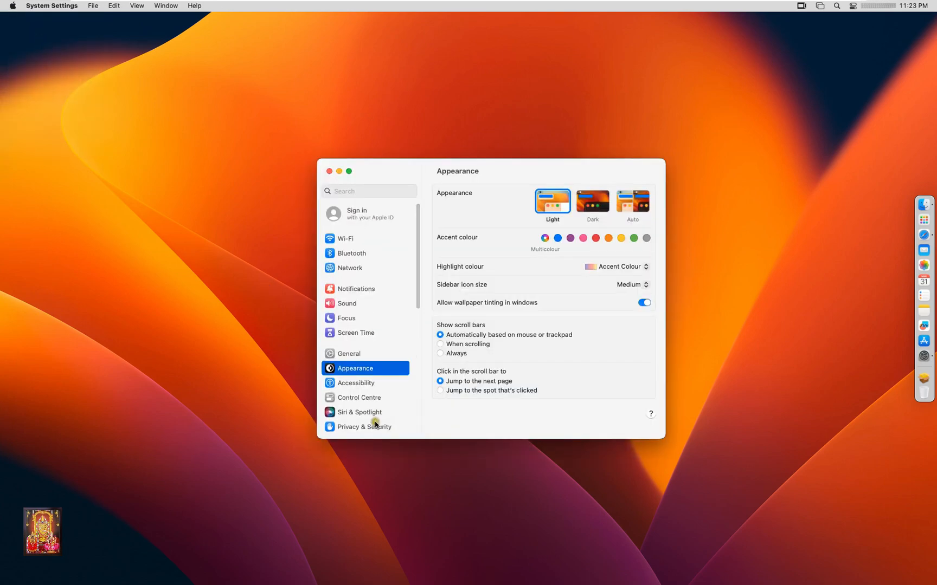
{"action": "scroll", "scroll_direction": "down", "scroll_amount": 3}
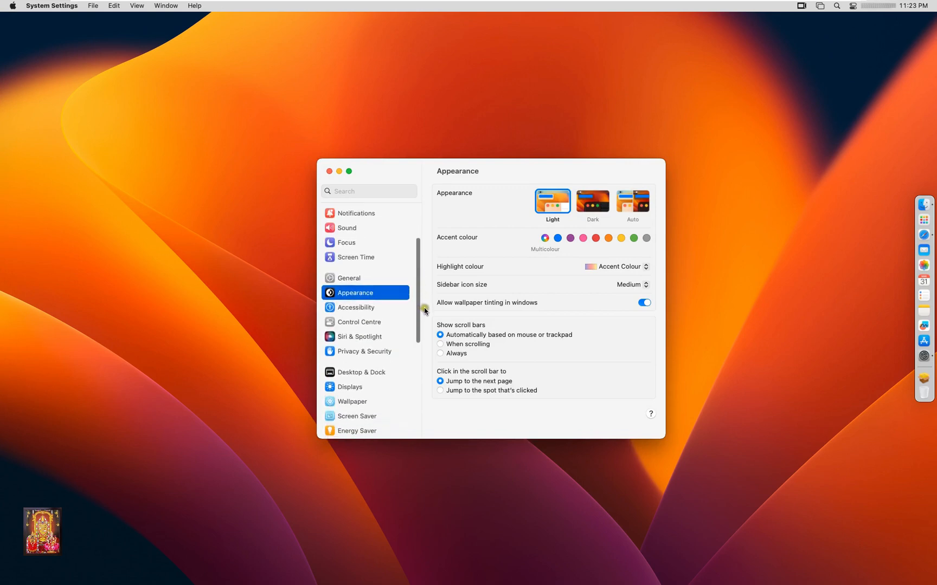
{"action": "scroll", "scroll_direction": "down", "scroll_amount": 3}
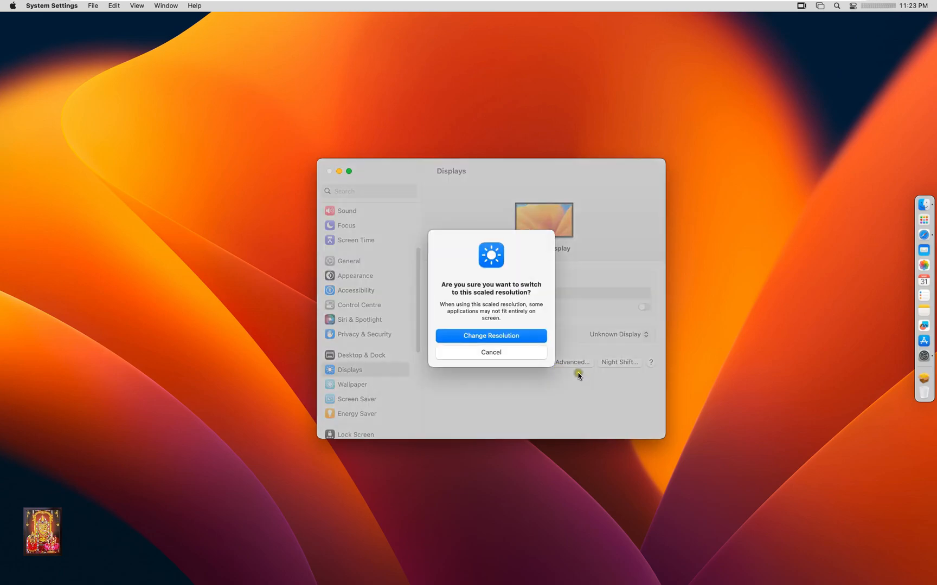
{"action": "left_click", "coordinate": [490, 335]}
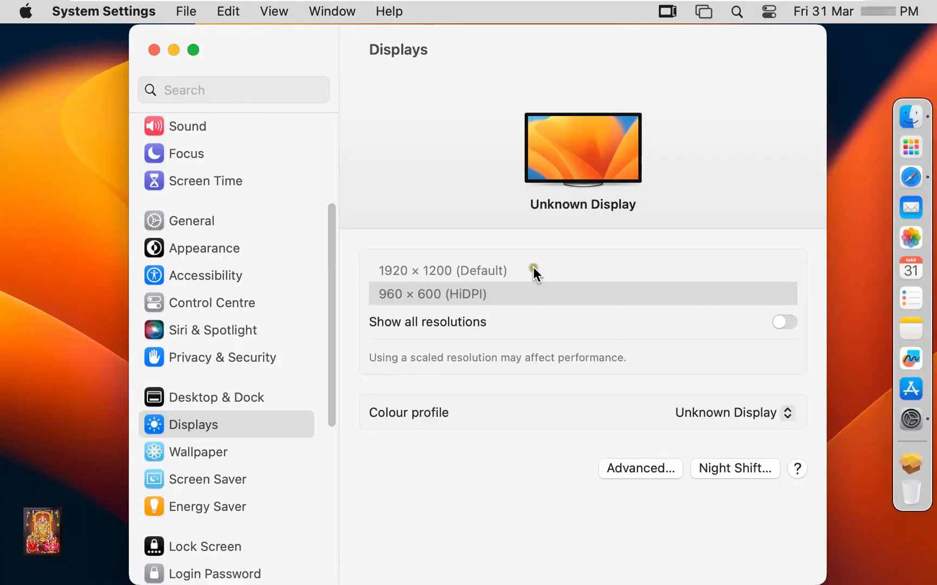
- Confirm About This Mac reports macOS Ventura 13.3, then close the window
{"action": "left_click", "coordinate": [25, 11]}
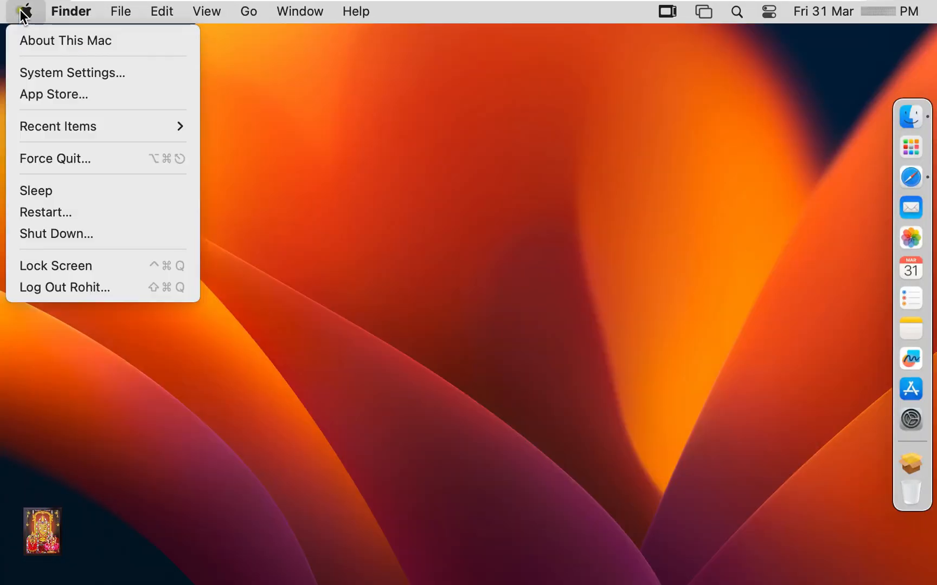
{"action": "left_click", "coordinate": [66, 40]}
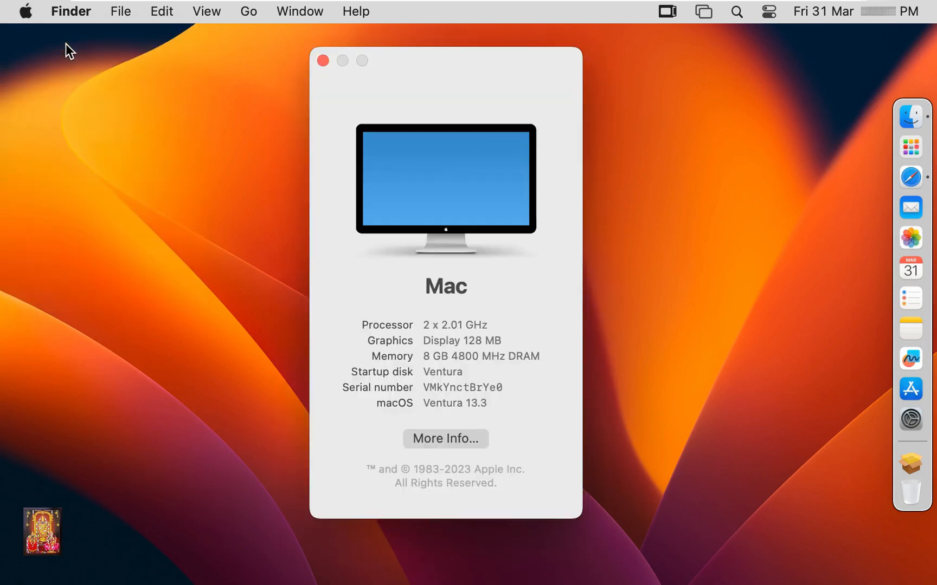
{"action": "mouse_move", "coordinate": [466, 411]}
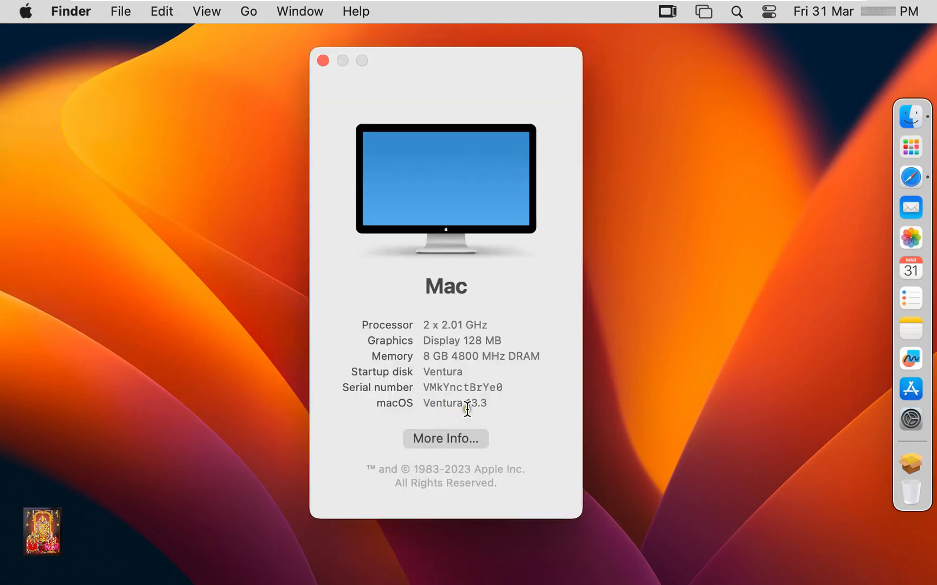
{"action": "mouse_move", "coordinate": [483, 418]}
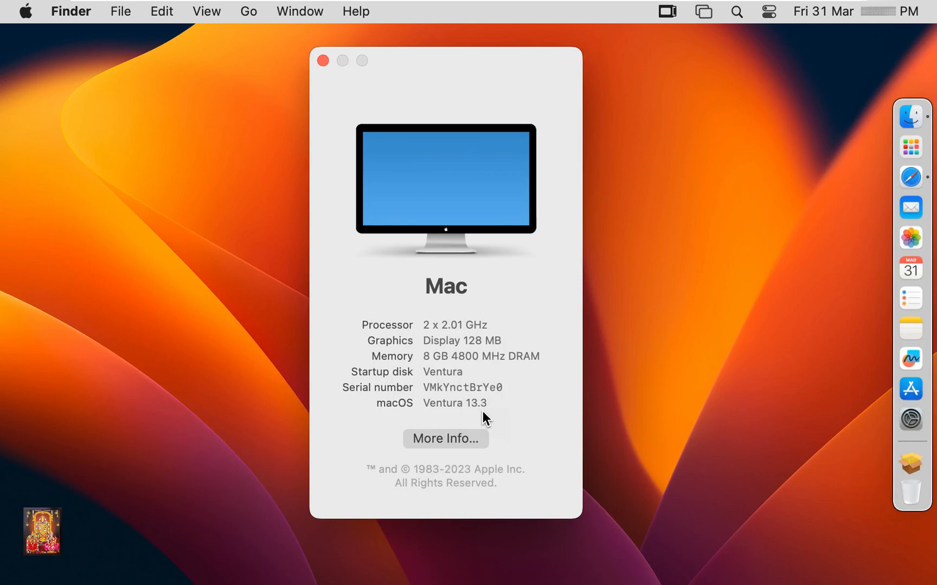
{"action": "mouse_move", "coordinate": [337, 133]}
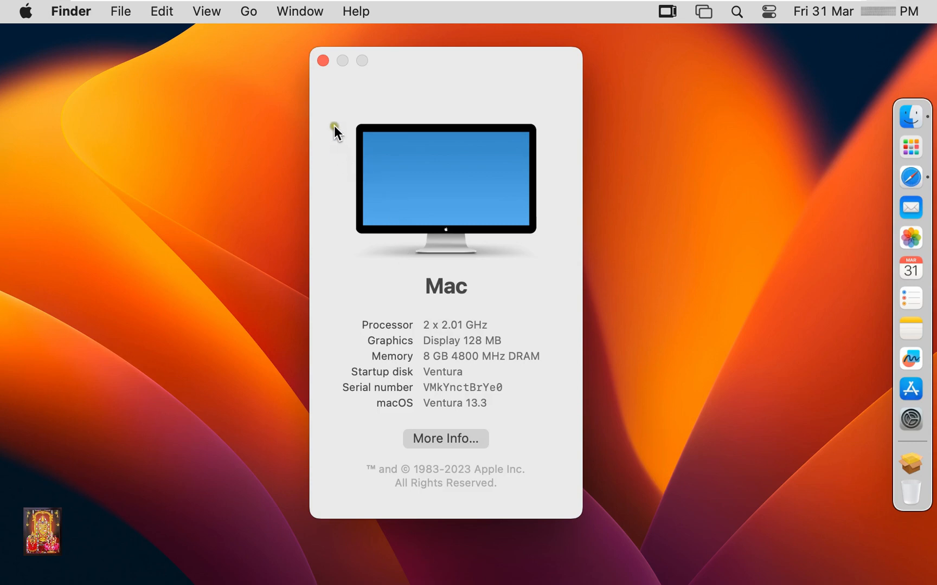
{"action": "left_click", "coordinate": [323, 61]}
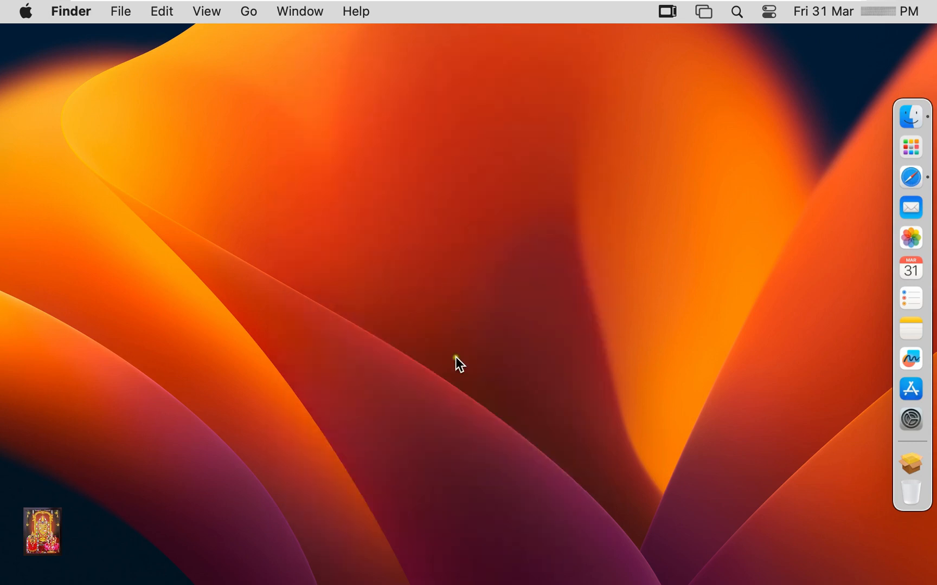